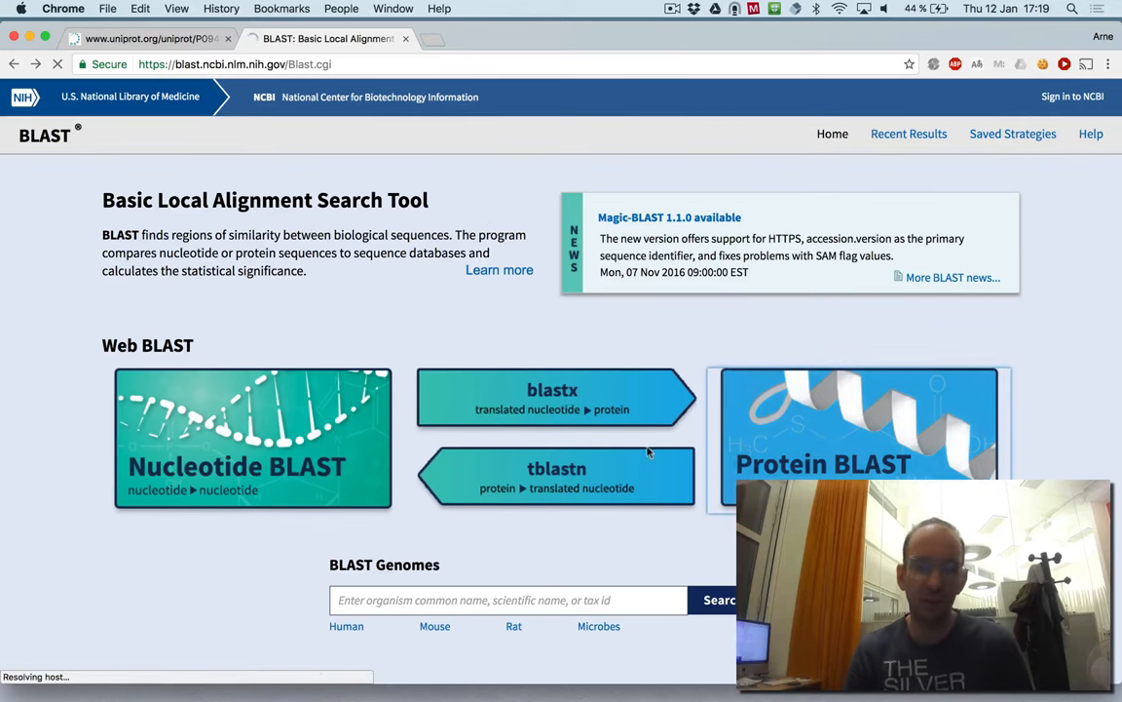
- Open Protein BLAST with the mouse nucleolin FASTA query and UniProtKB/Swiss-Prot database
click(857, 439)
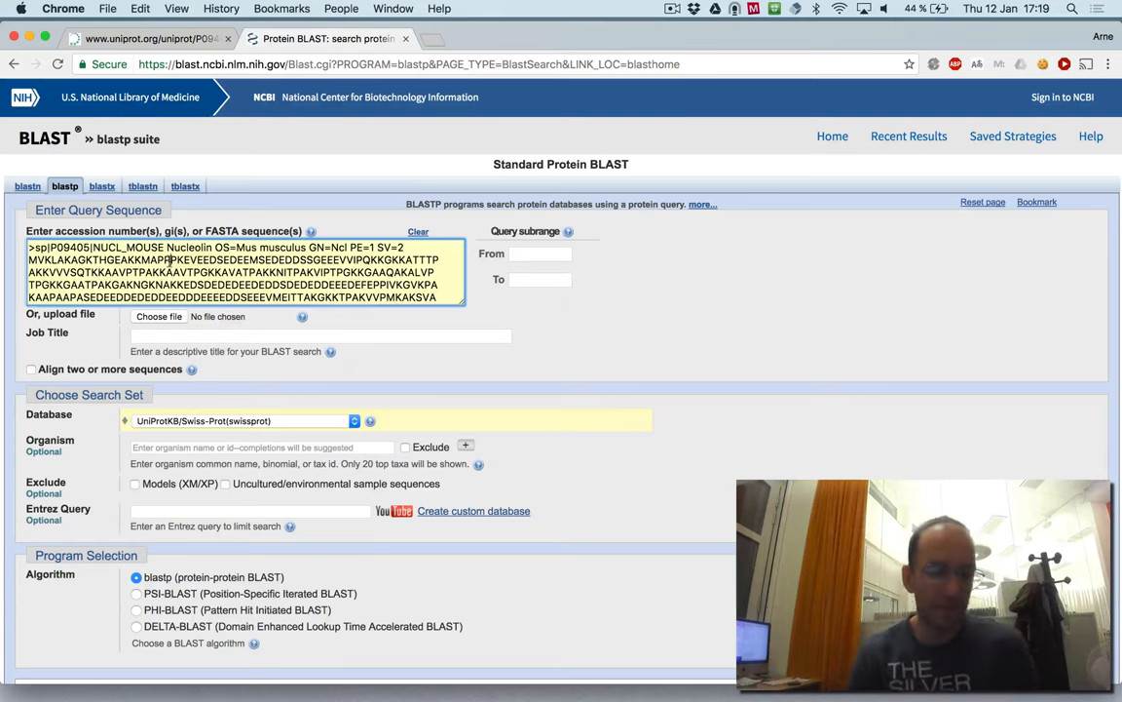
scroll(down, 3)
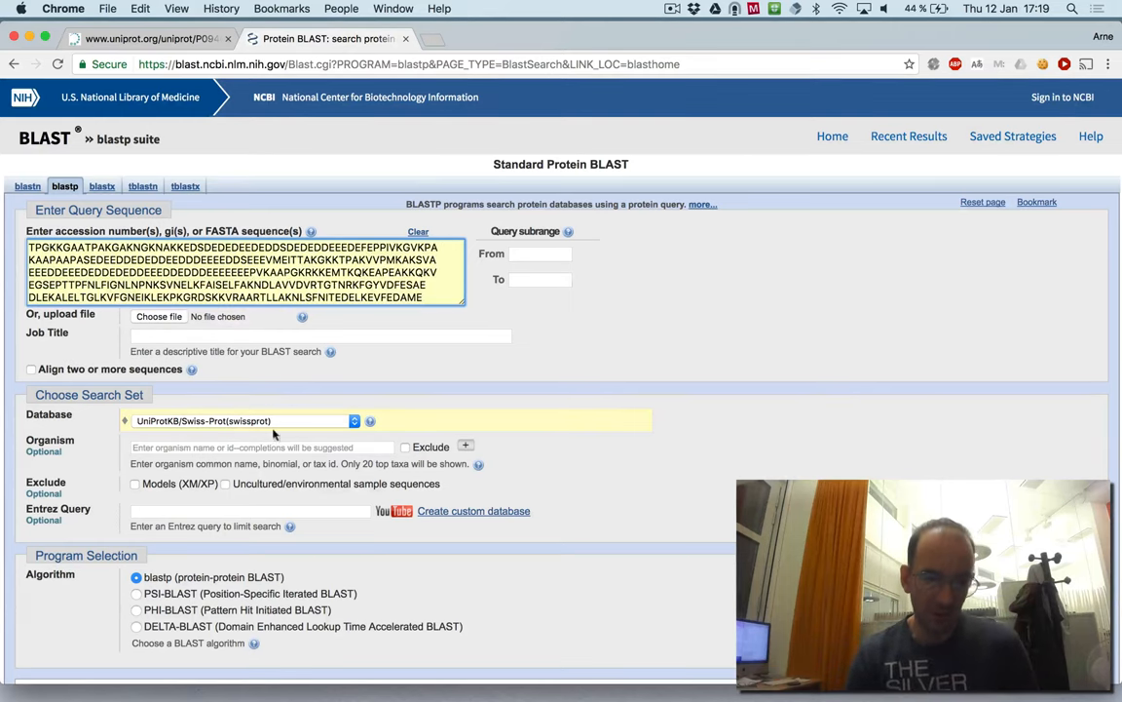
scroll(down, 3)
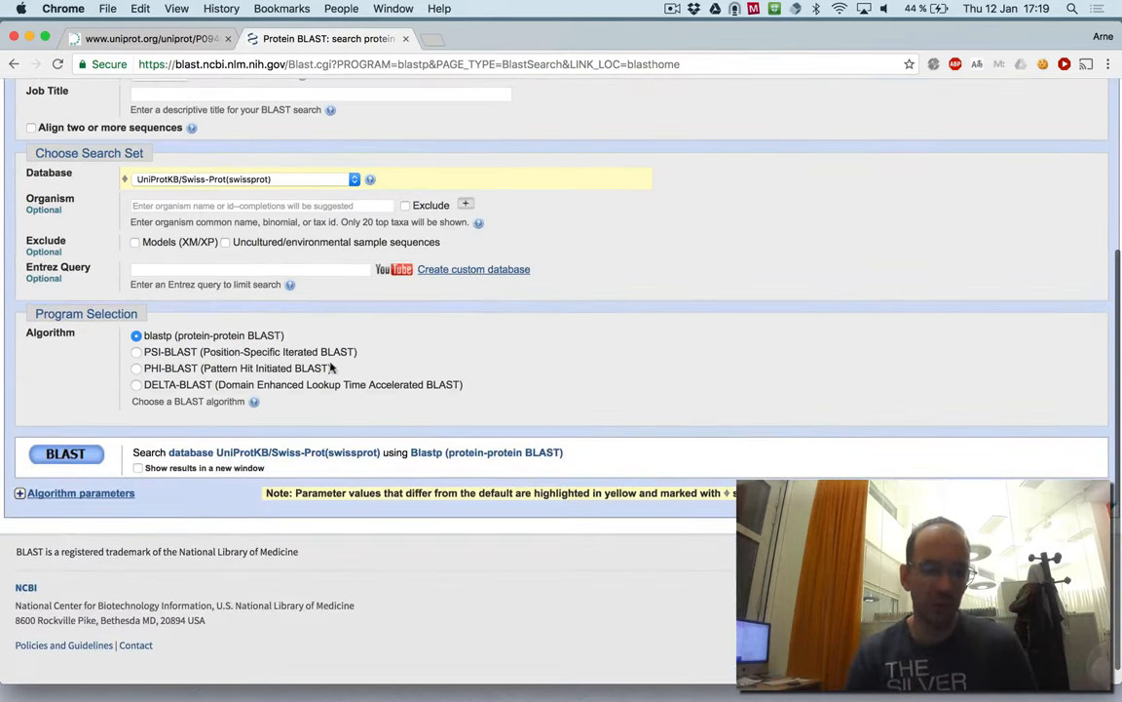
- Switch the algorithm to PSI-BLAST and submit the search for iteration 1 results
click(137, 351)
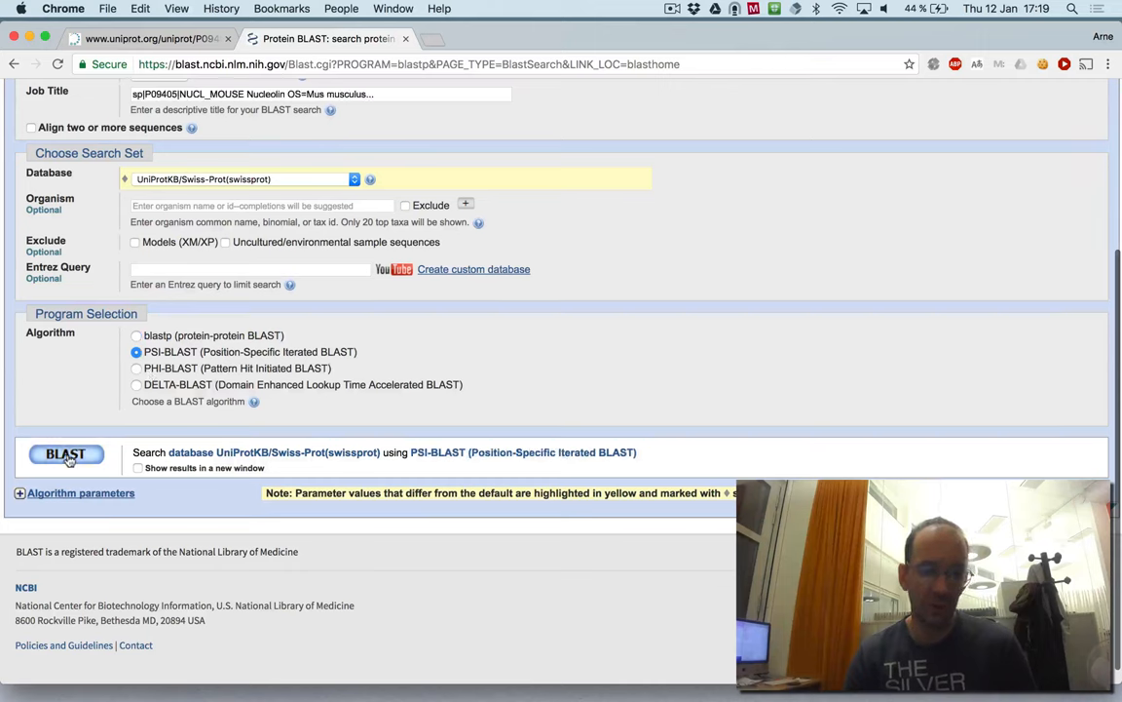
click(66, 454)
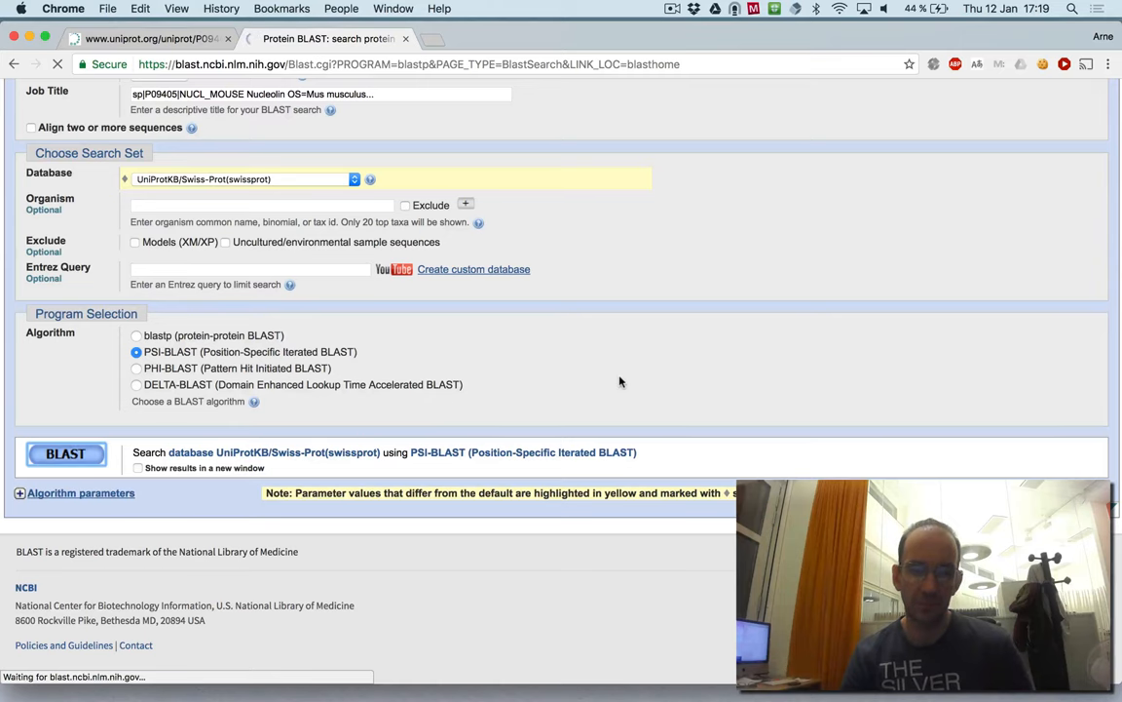
click(65, 454)
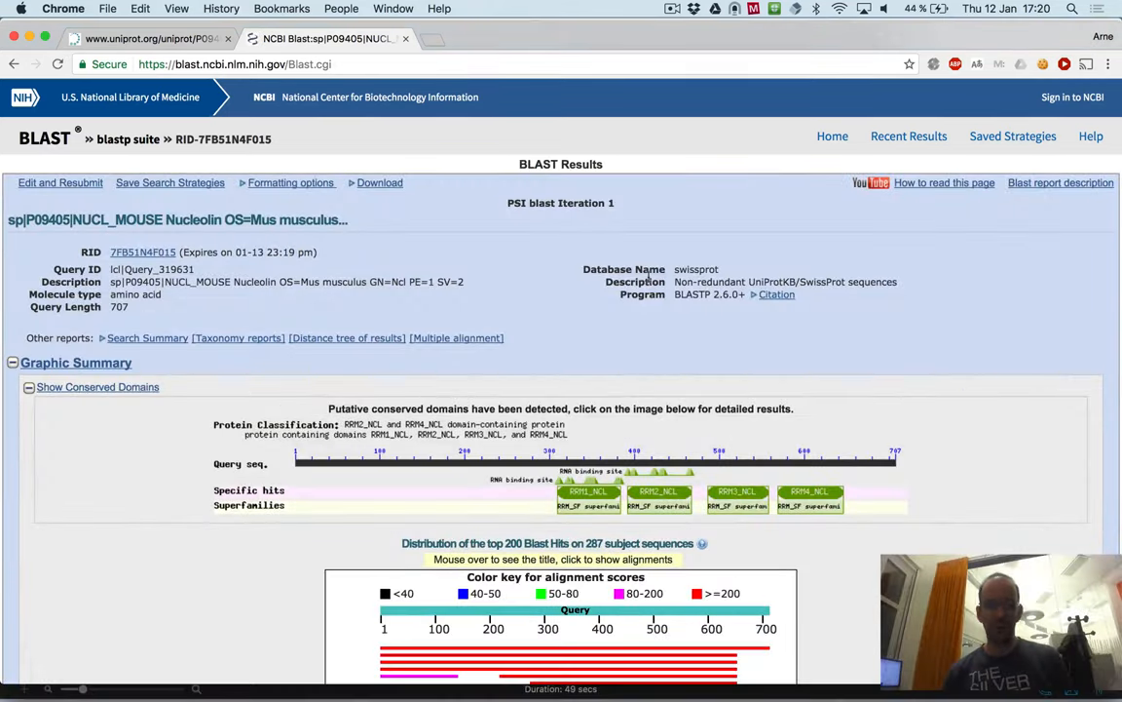
scroll(down, 3)
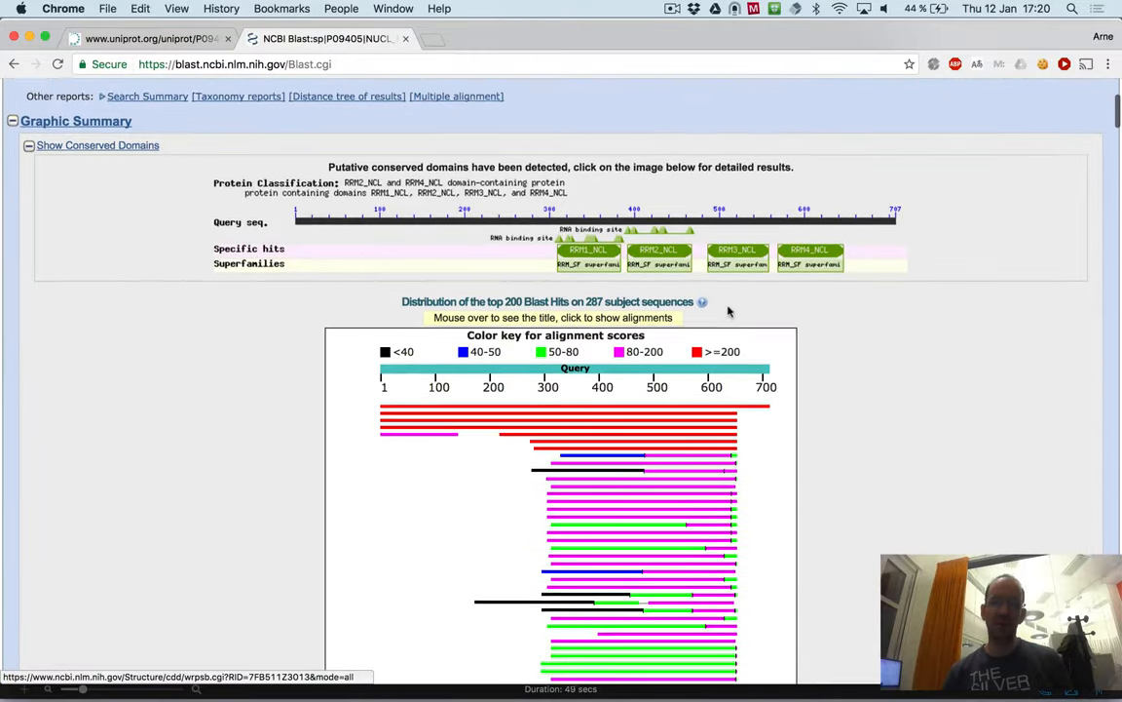
scroll(down, 3)
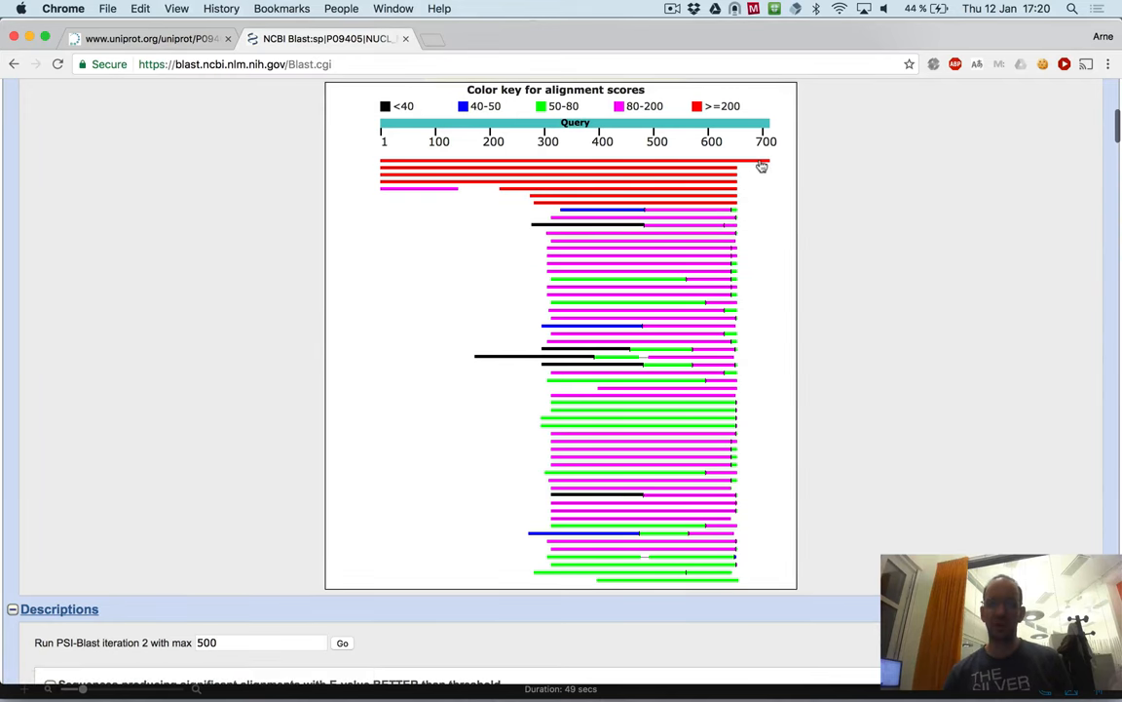
scroll(down, 3)
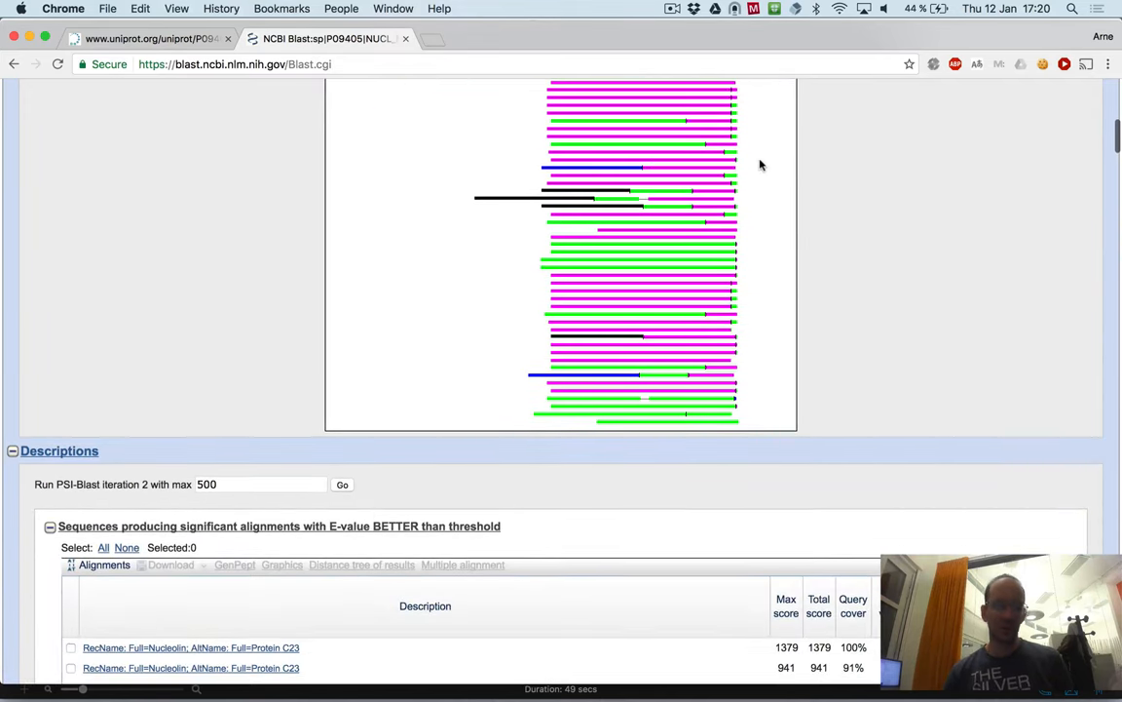
scroll(down, 3)
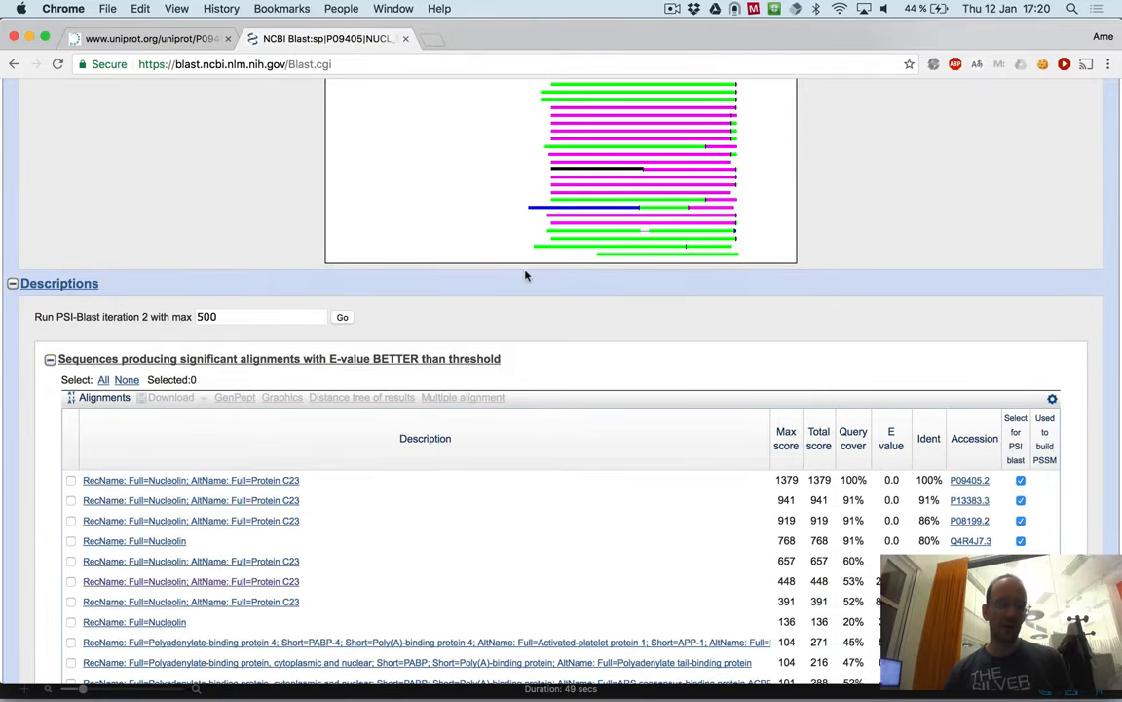
scroll(down, 3)
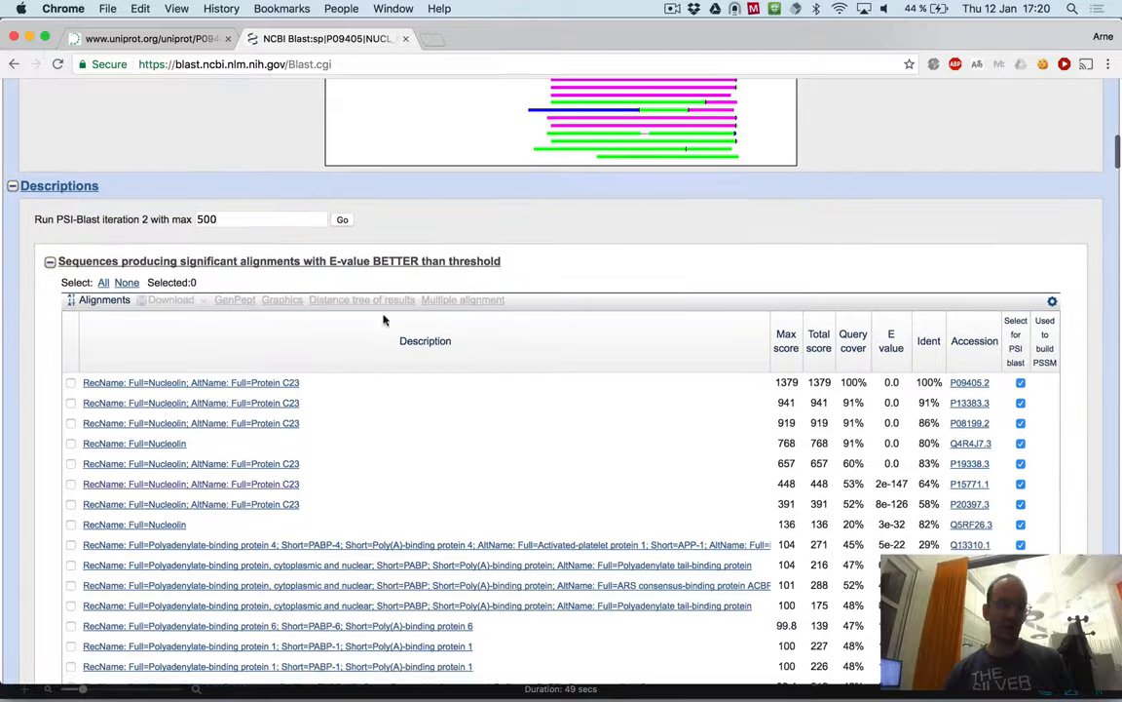
scroll(down, 3)
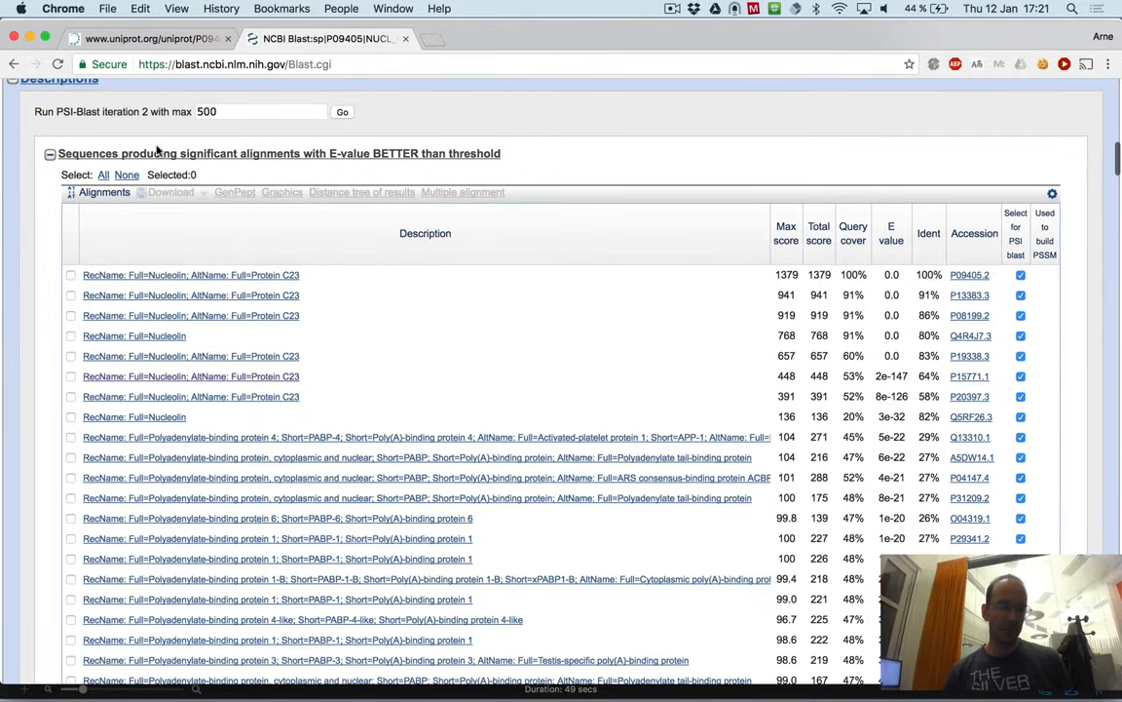
- Check the iteration 2 option with max 500 sequences and review the hit list
click(260, 111)
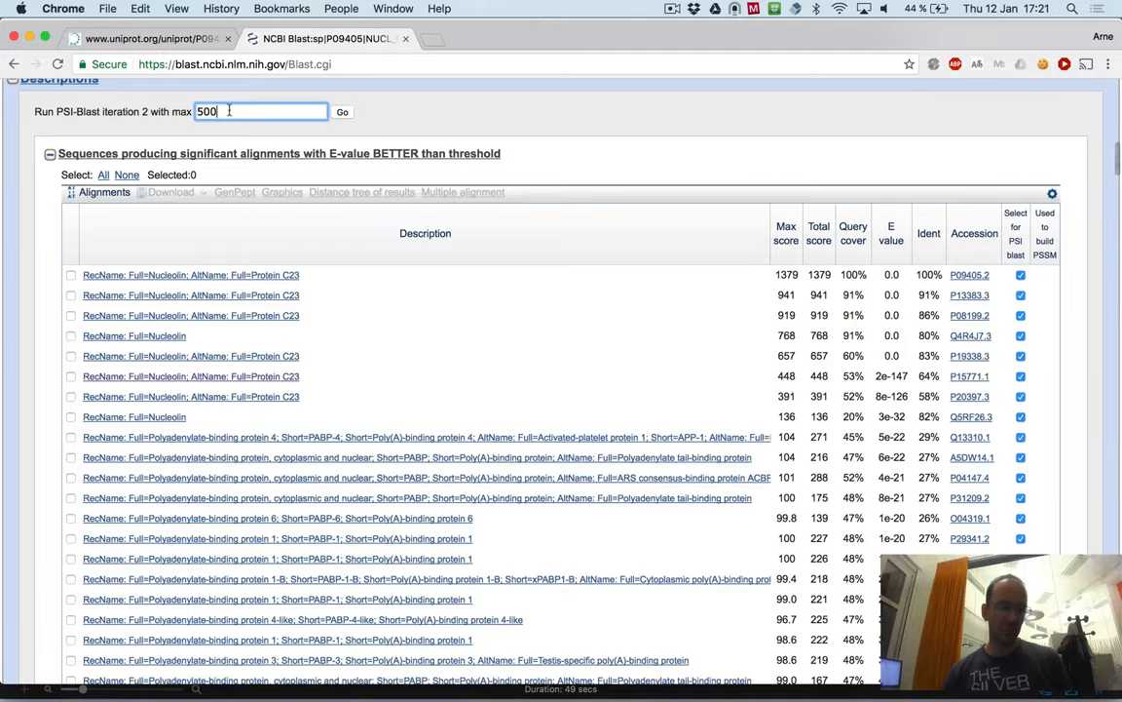
scroll(down, 3)
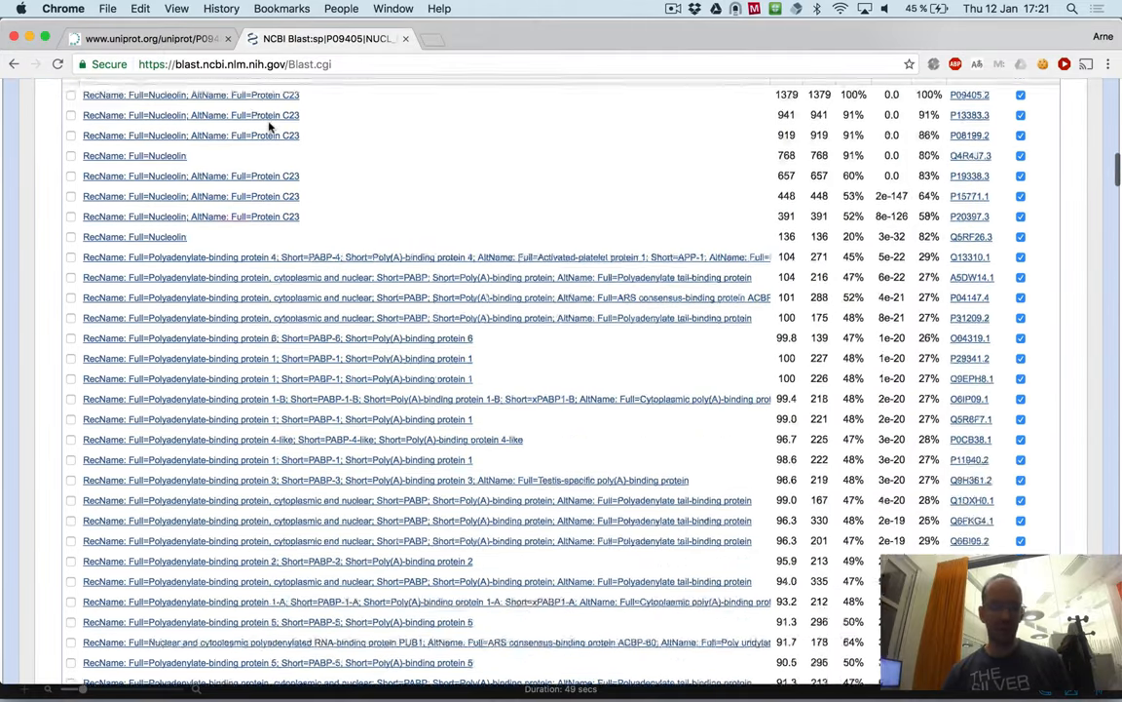
scroll(down, 3)
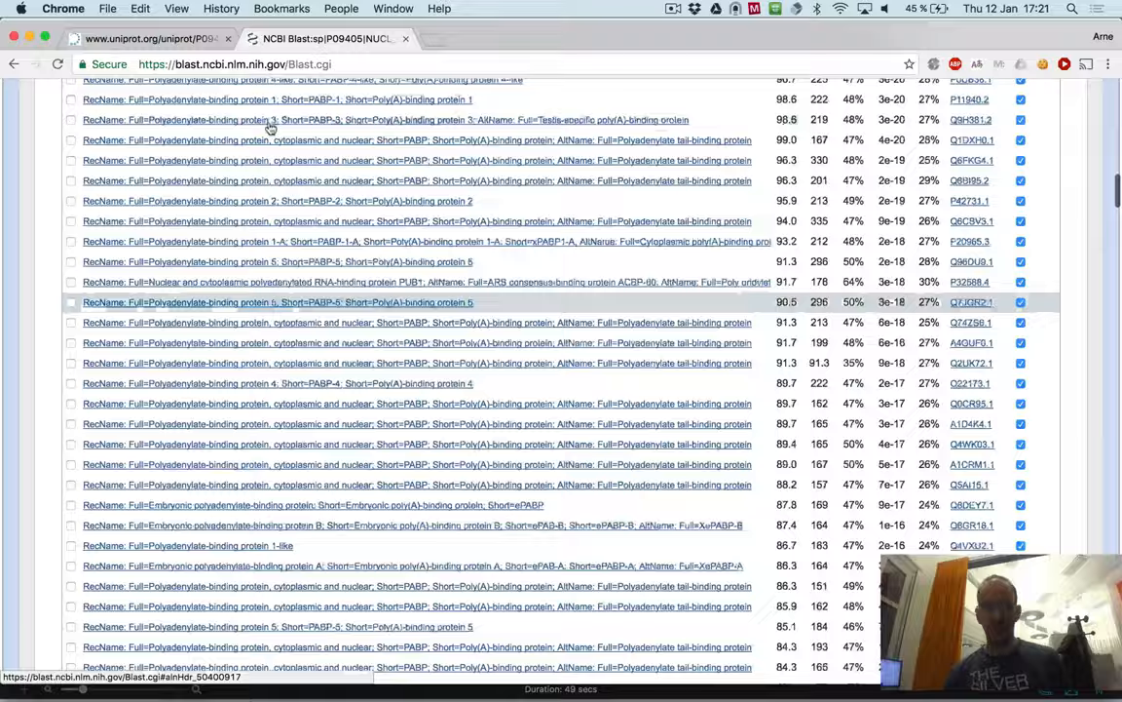
scroll(up, 3)
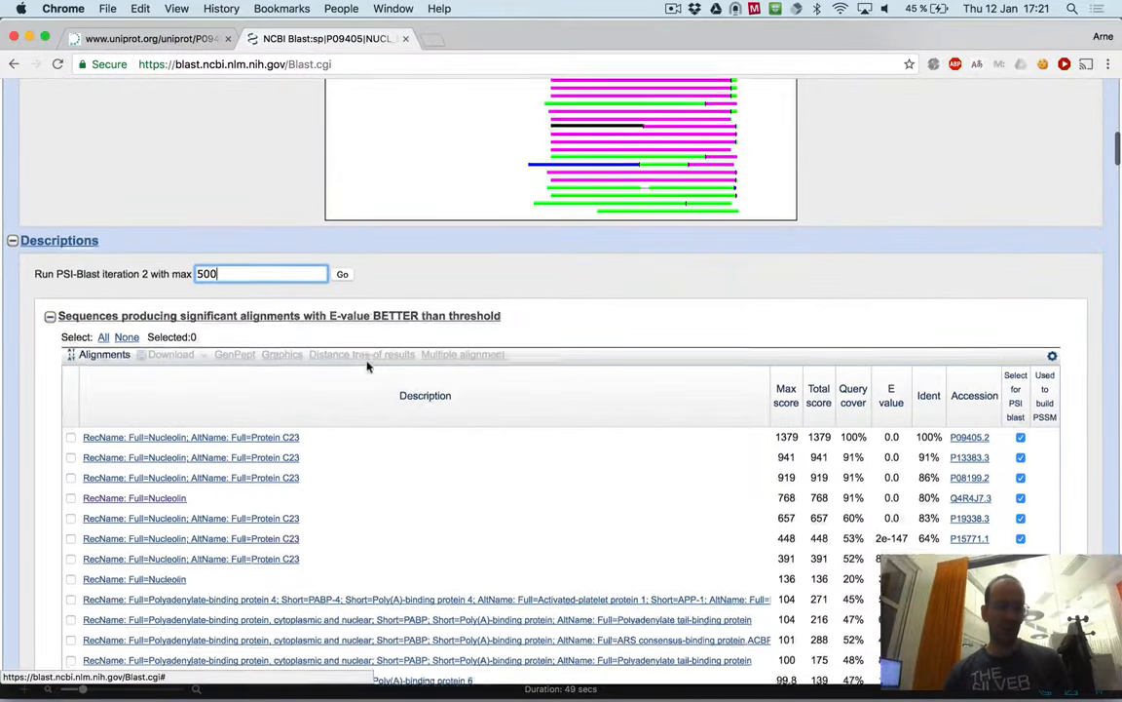
scroll(down, 3)
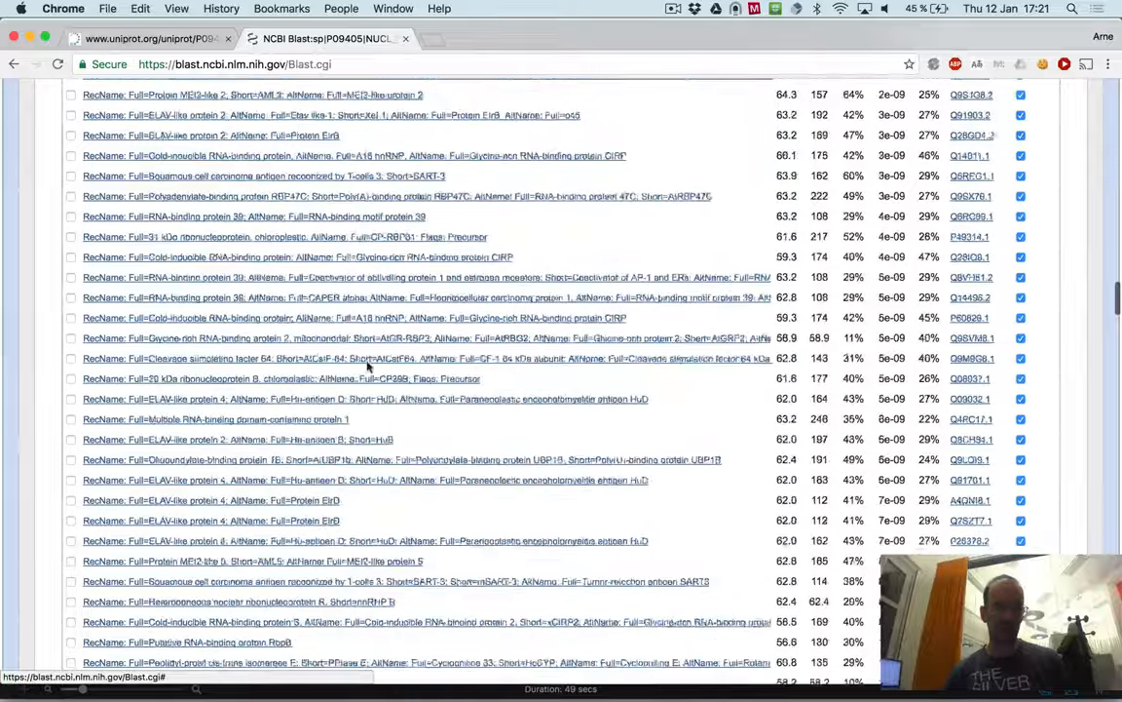
scroll(down, 3)
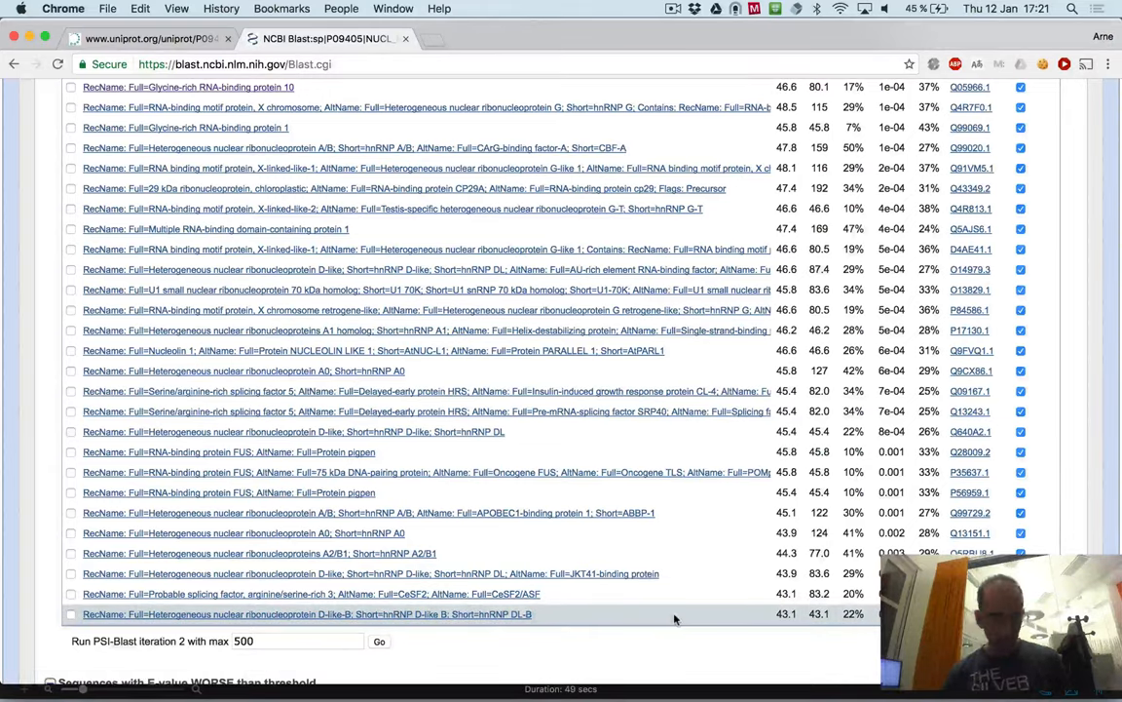
- Browse the remaining hits and launch PSI-BLAST iteration 2
scroll(down, 3)
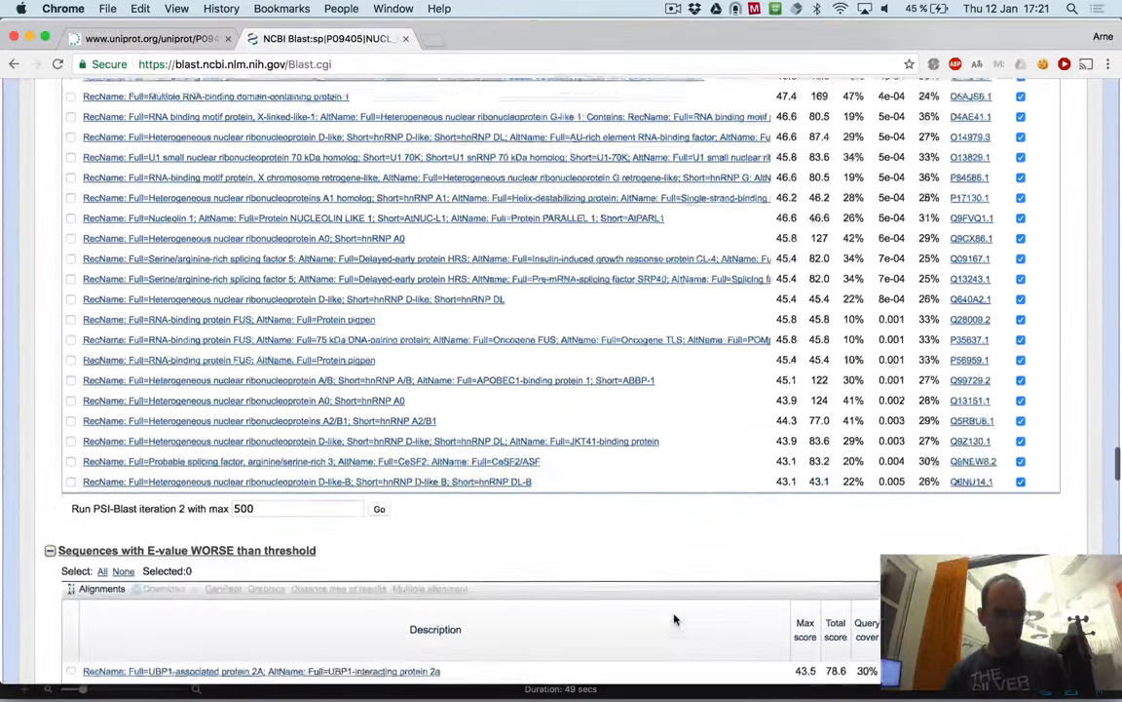
scroll(up, 3)
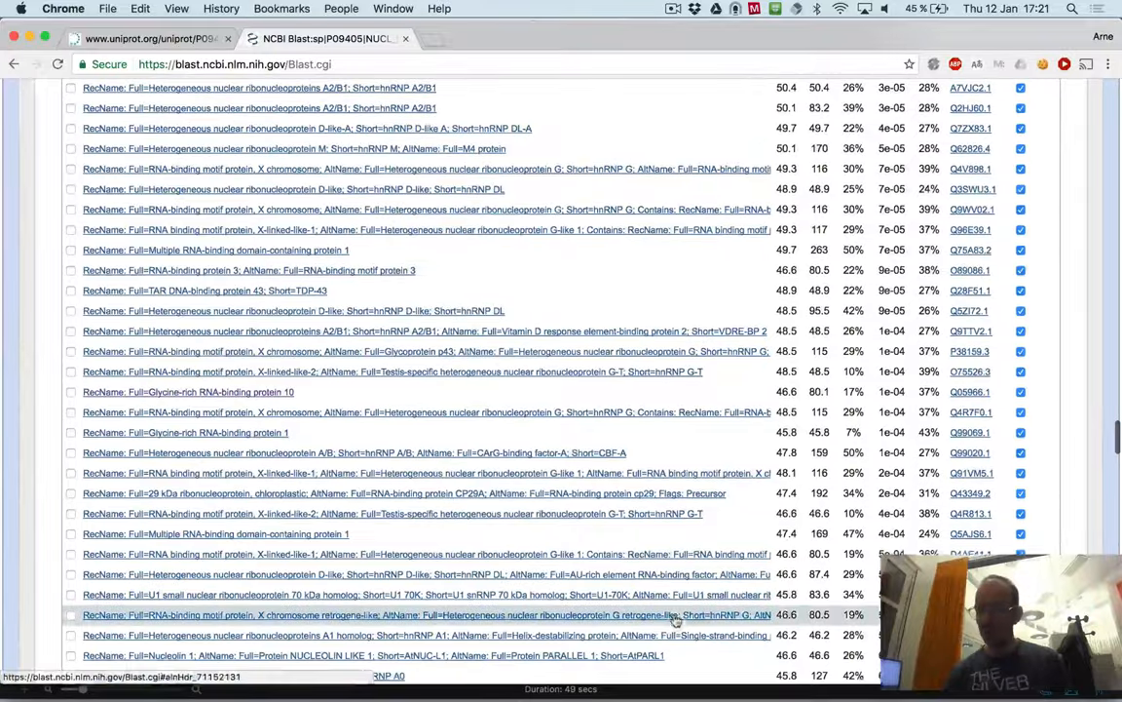
scroll(up, 3)
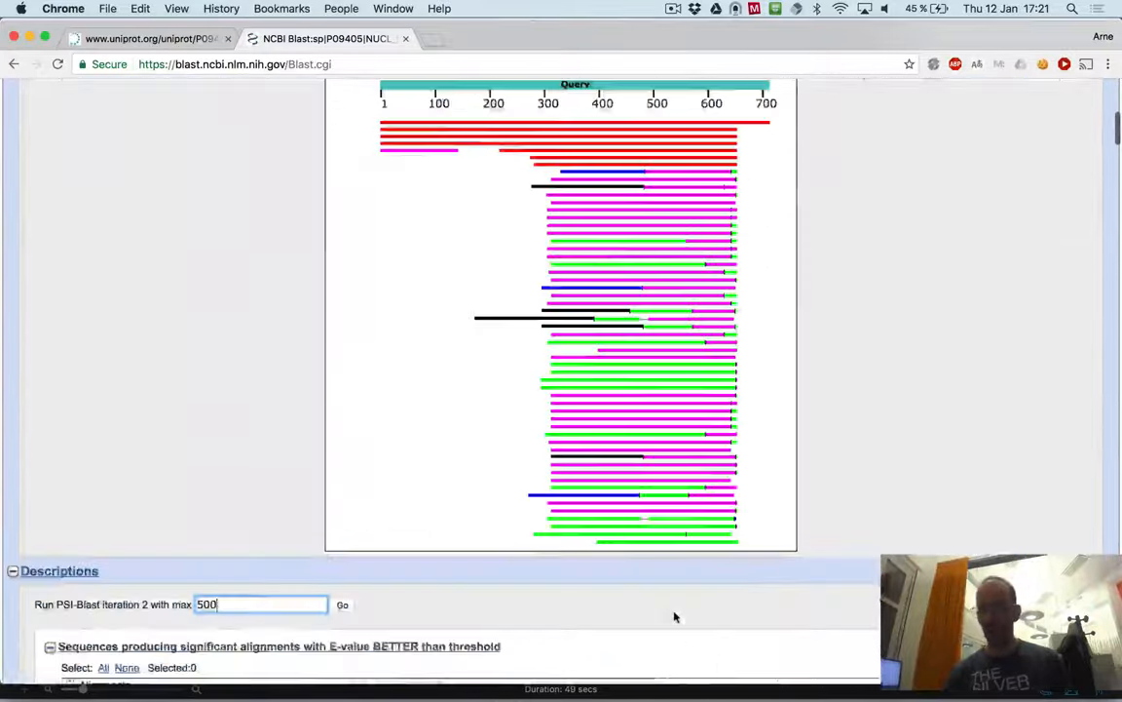
scroll(down, 3)
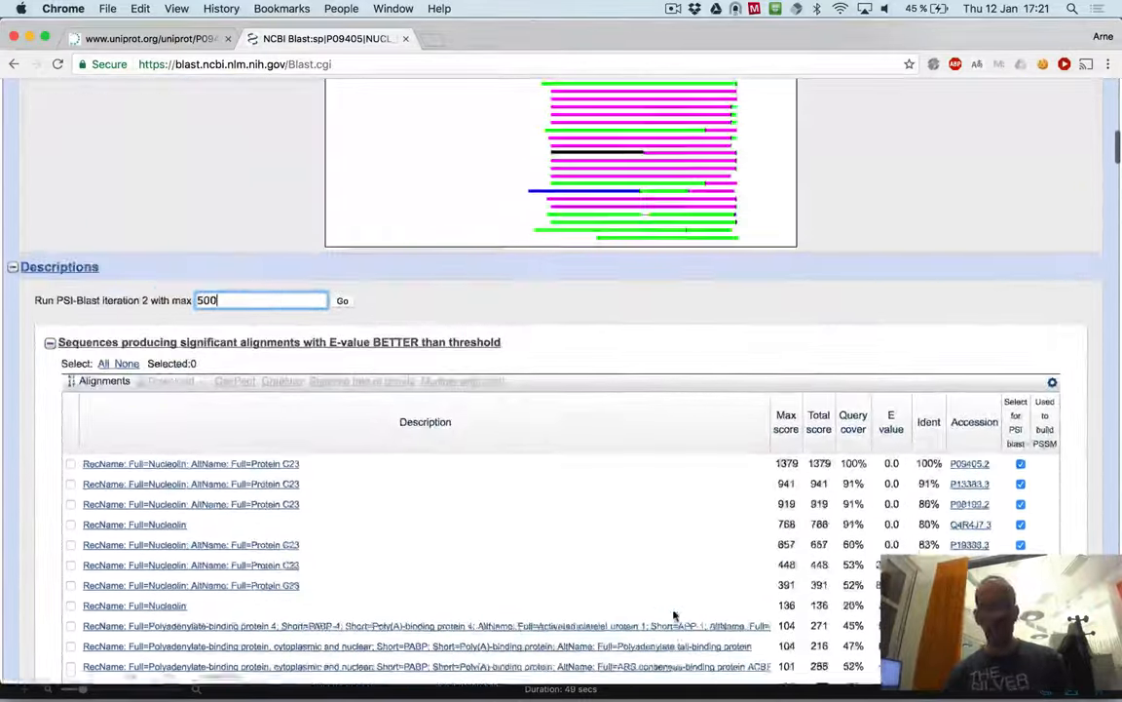
click(342, 300)
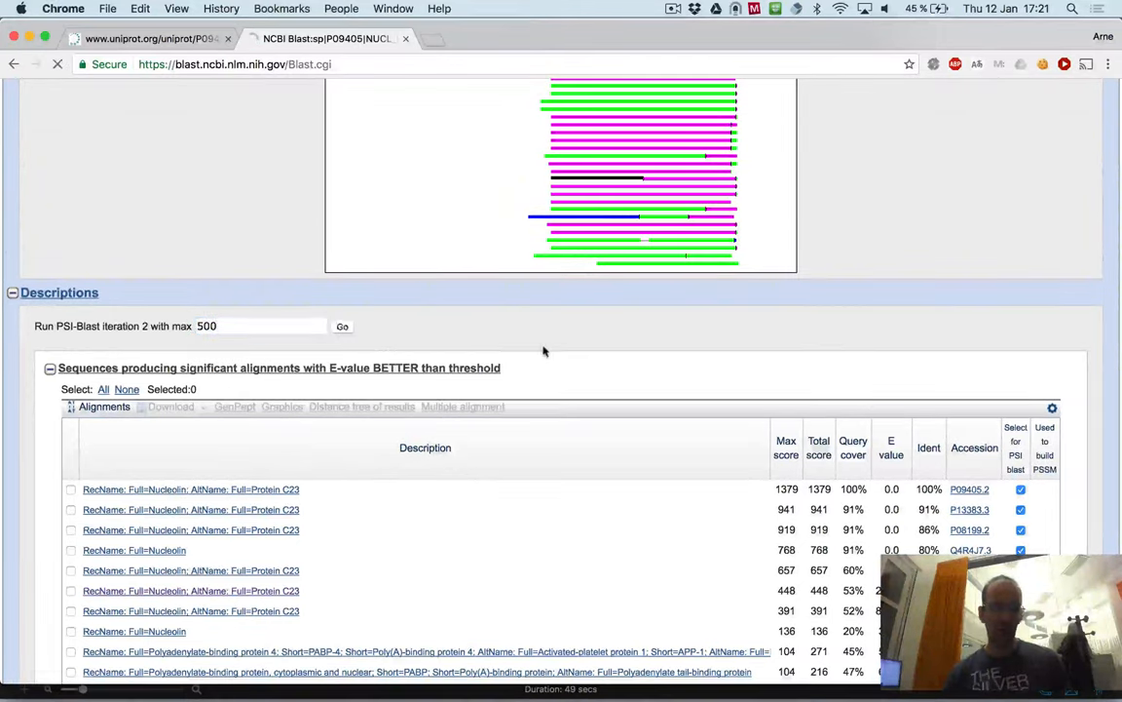
- Load the iteration 2 results and scroll through the Graphic Summary of top 200 hits
click(342, 325)
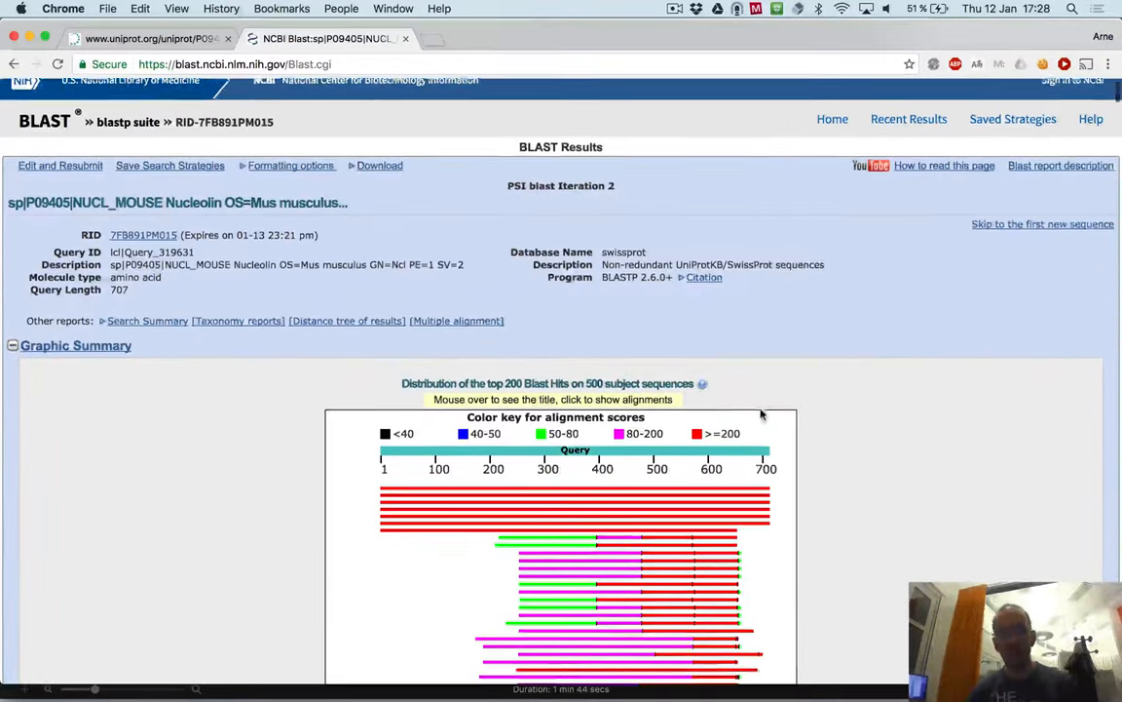
scroll(down, 3)
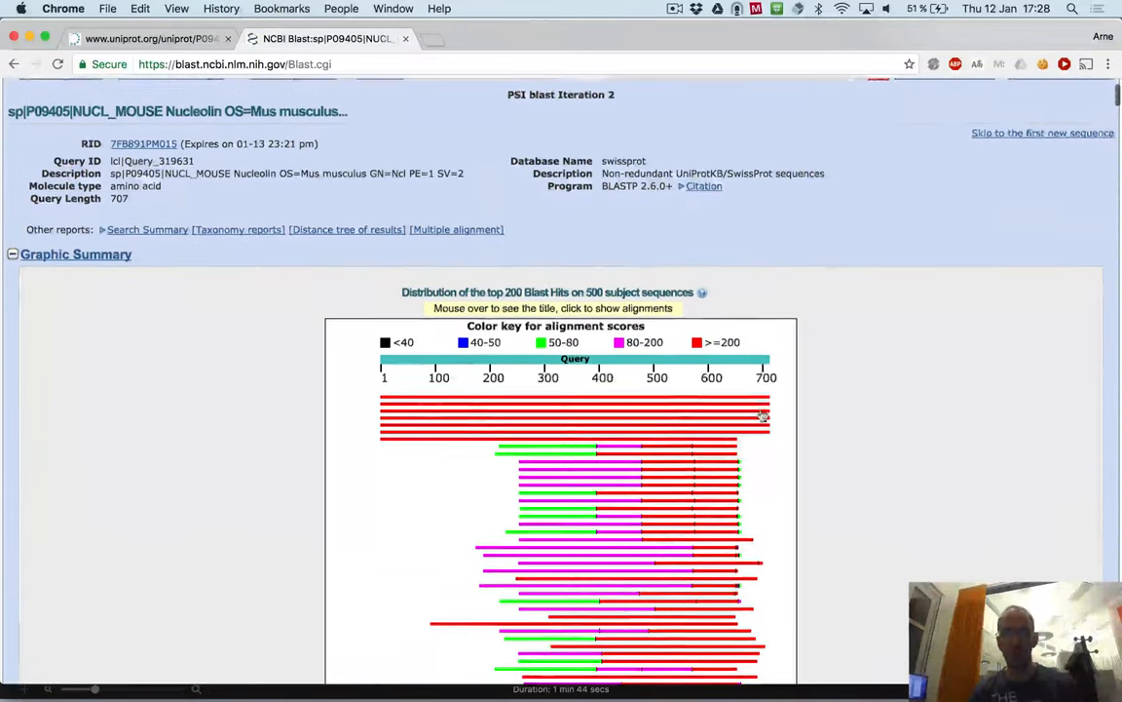
scroll(down, 3)
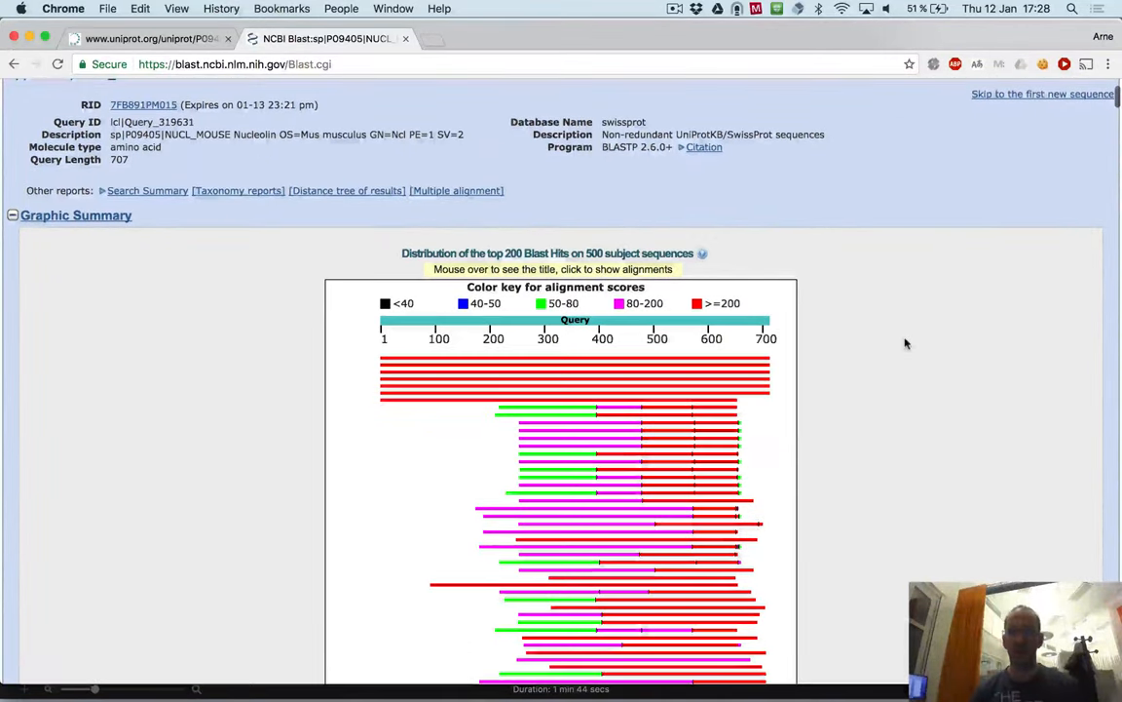
scroll(down, 3)
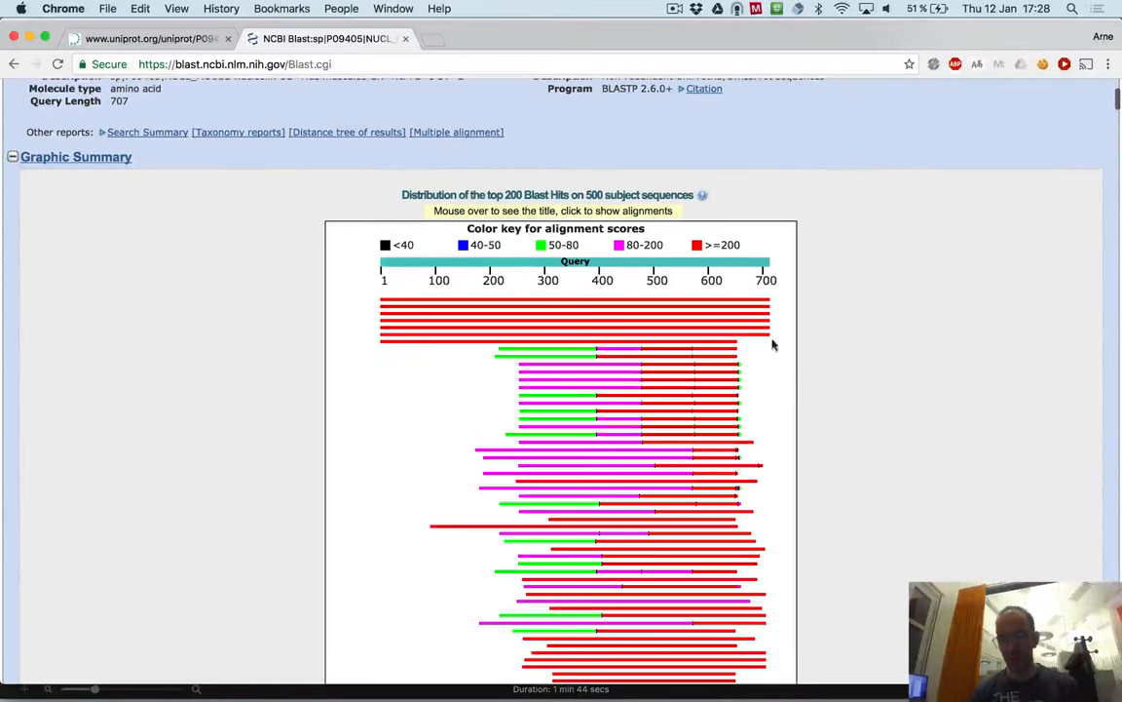
mouse_move(654, 271)
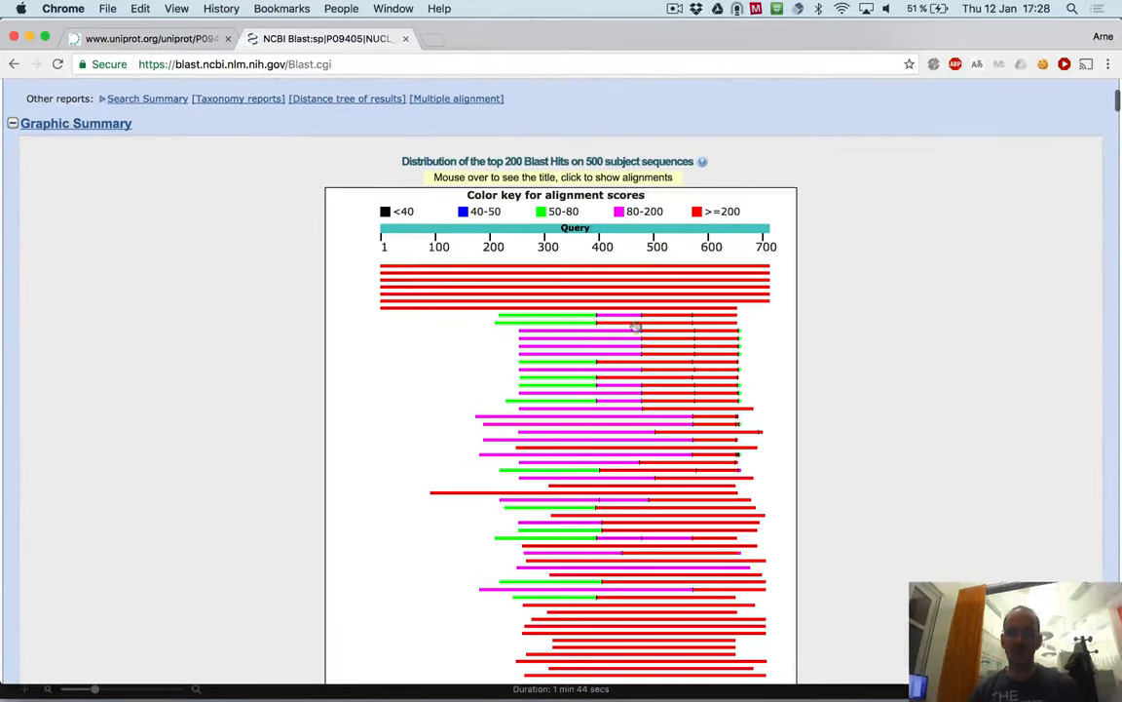
scroll(down, 3)
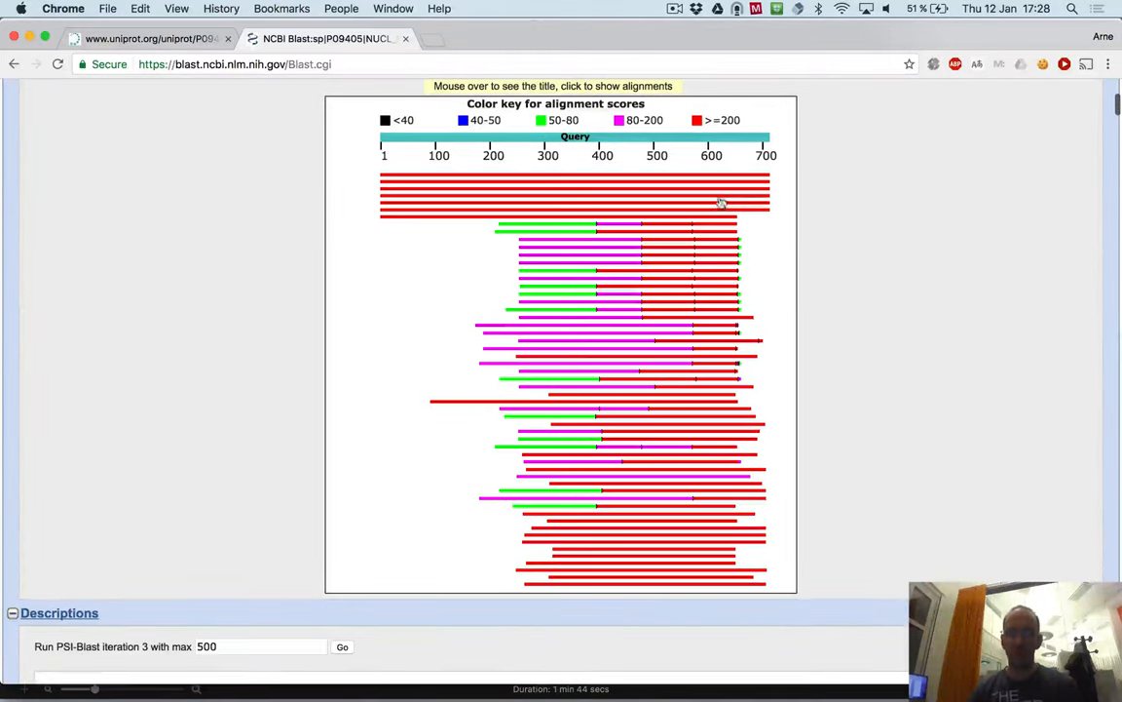
mouse_move(721, 207)
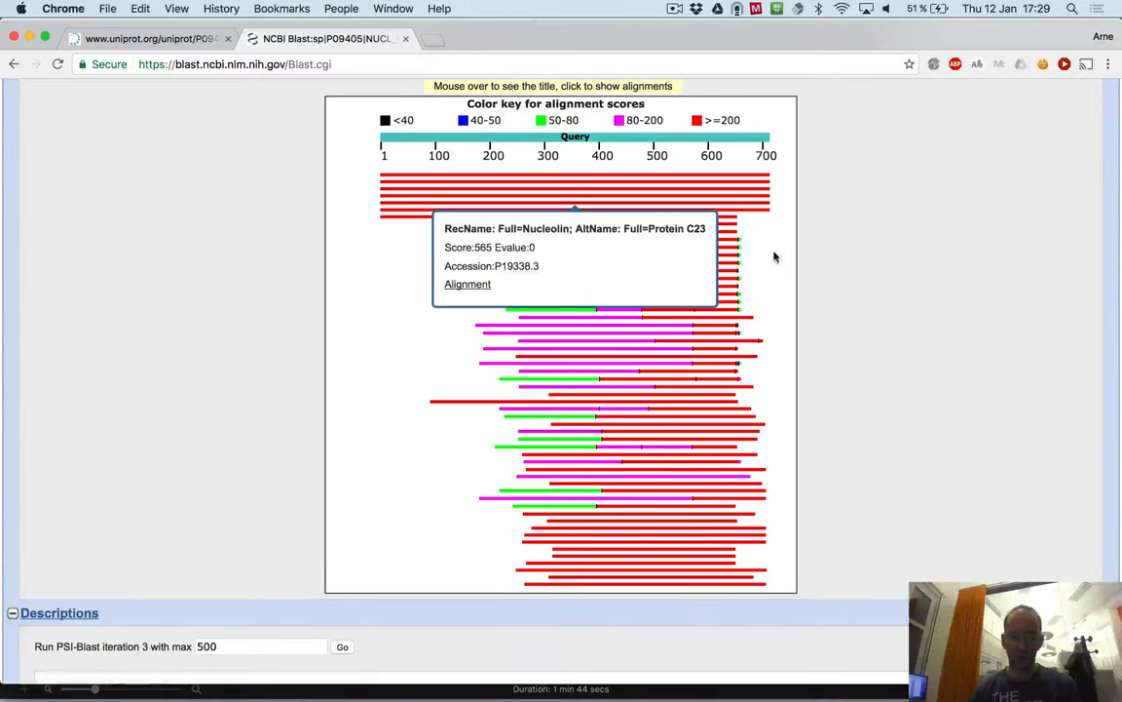
mouse_move(468, 283)
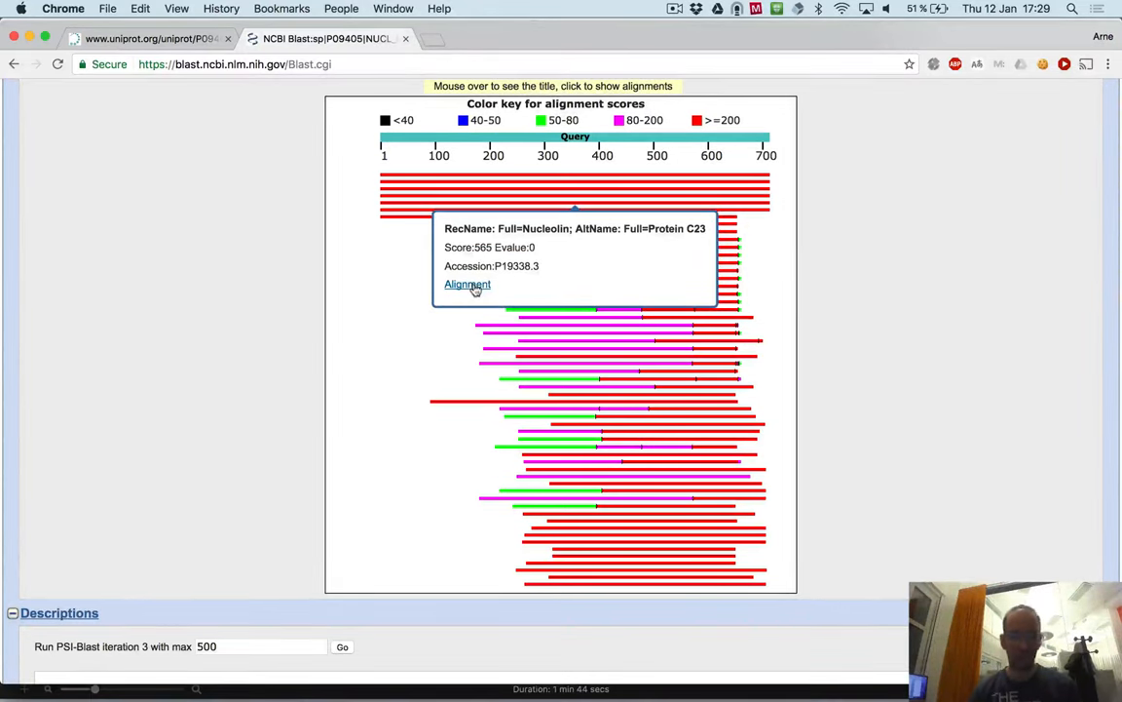
click(467, 283)
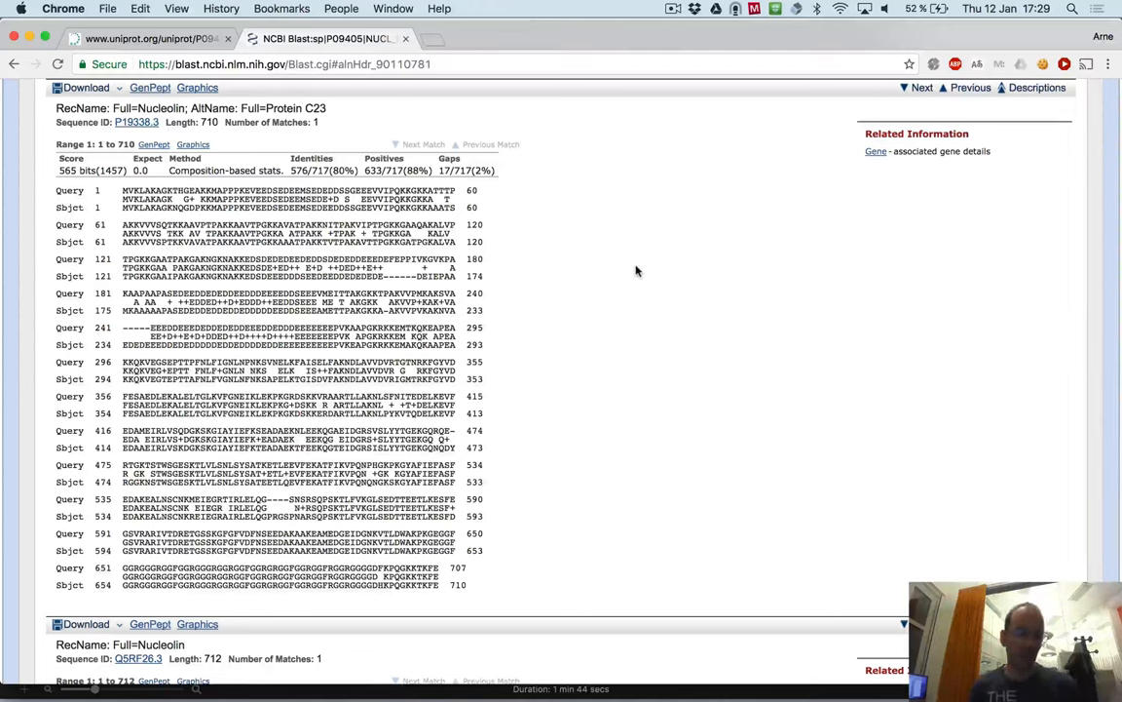
mouse_move(552, 211)
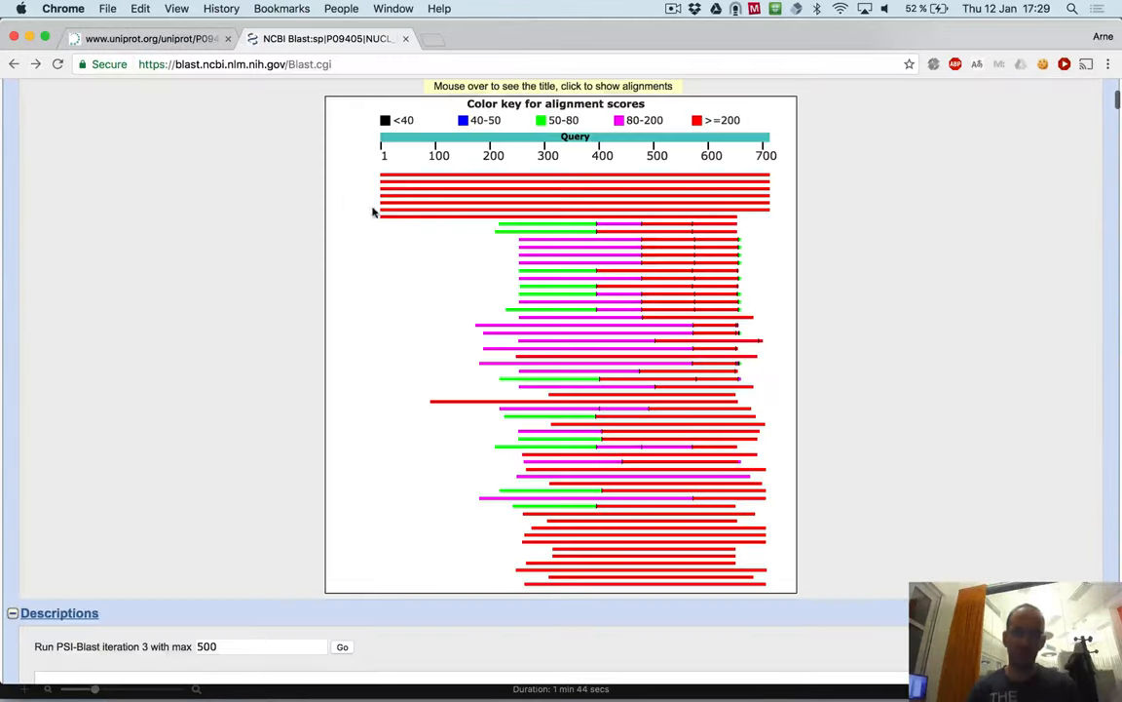
scroll(down, 3)
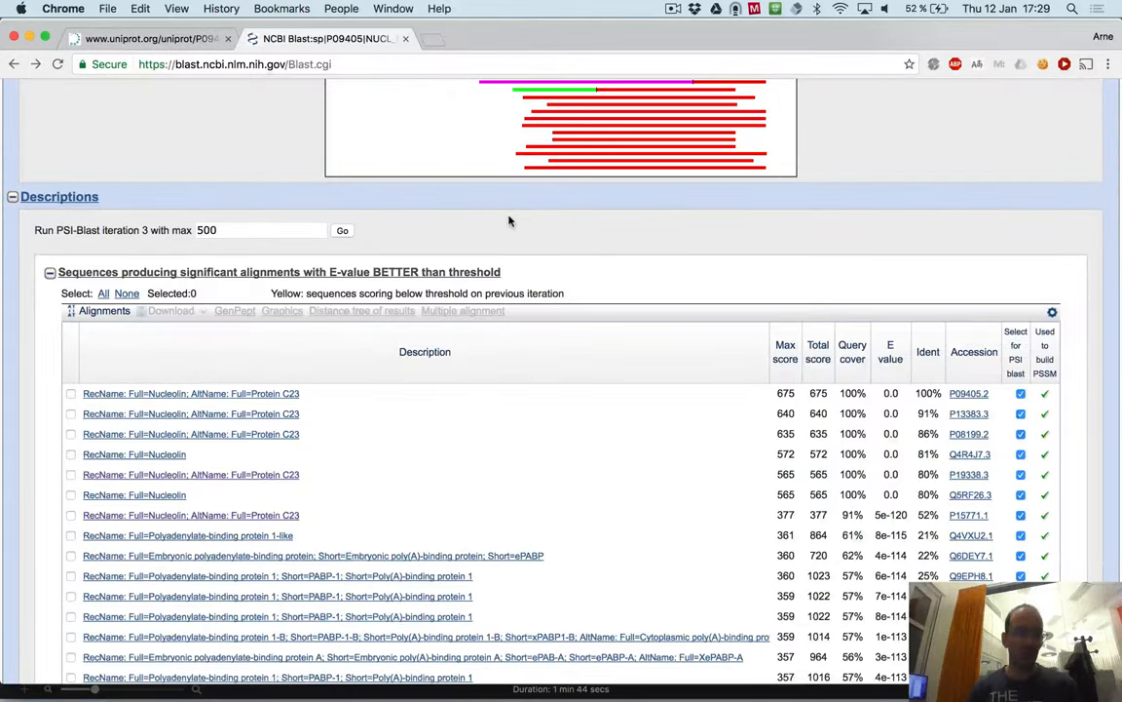
scroll(down, 3)
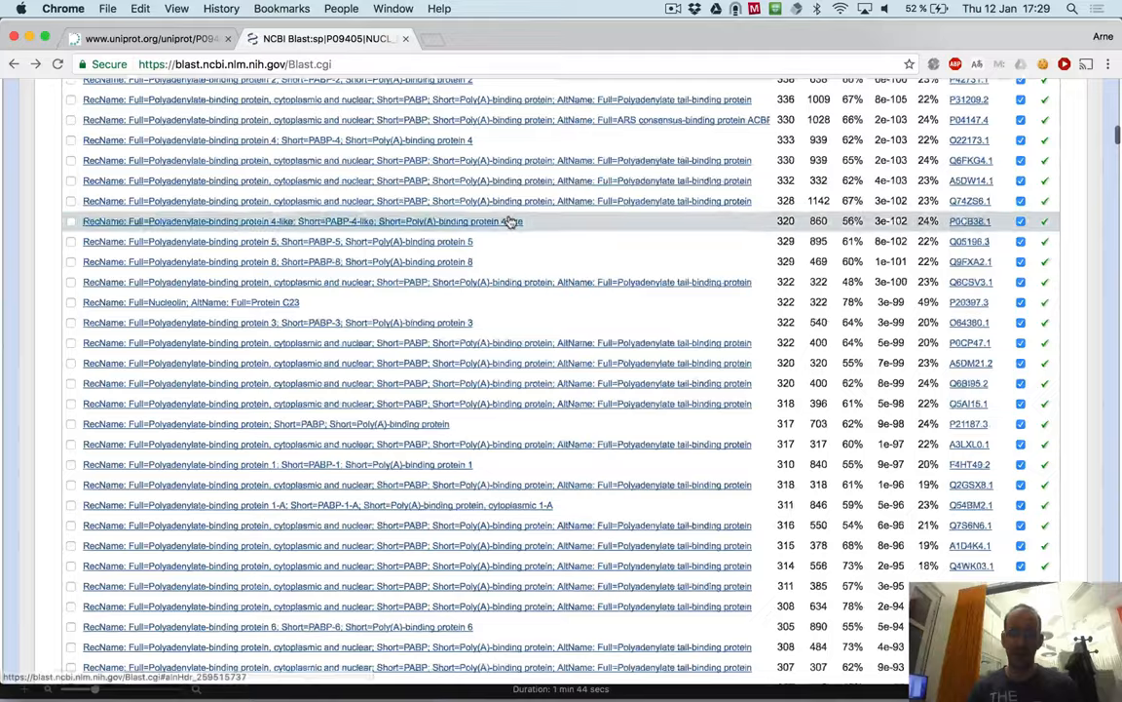
scroll(down, 3)
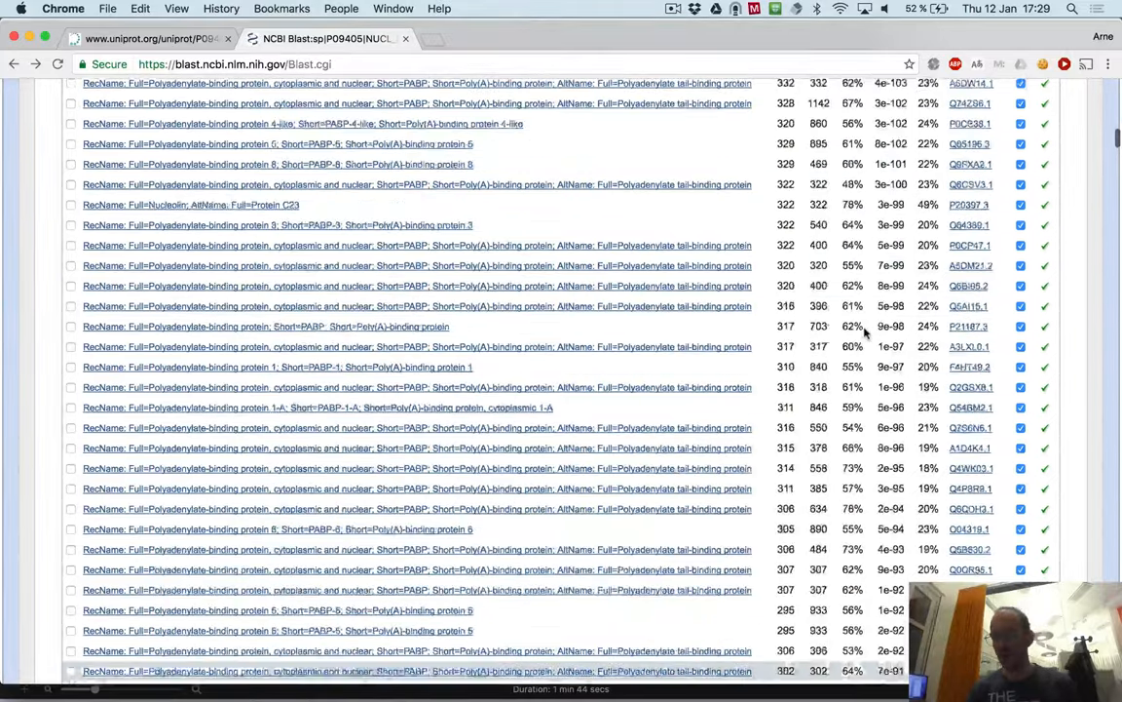
scroll(up, 3)
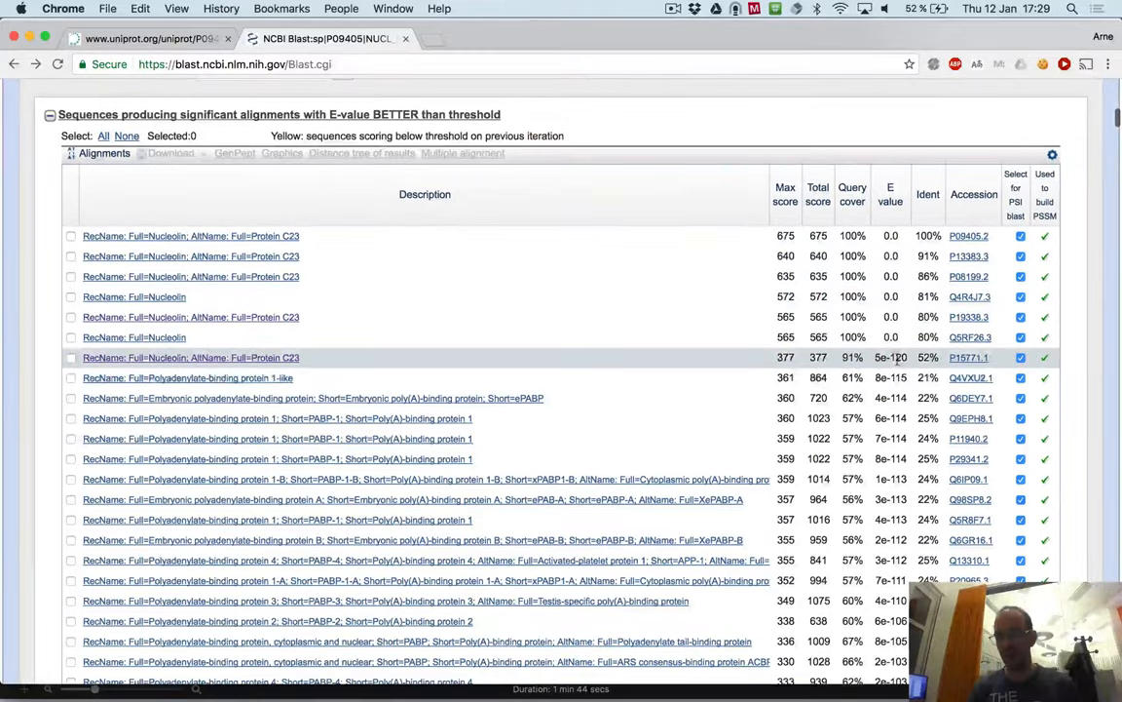
scroll(down, 3)
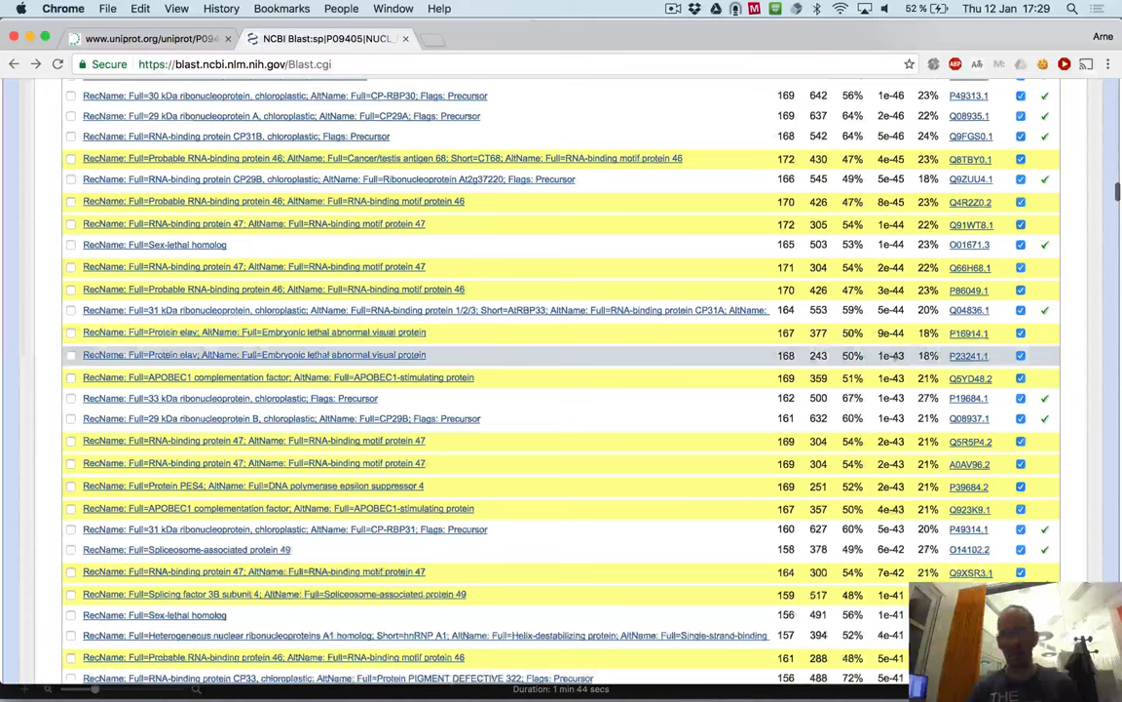
scroll(down, 3)
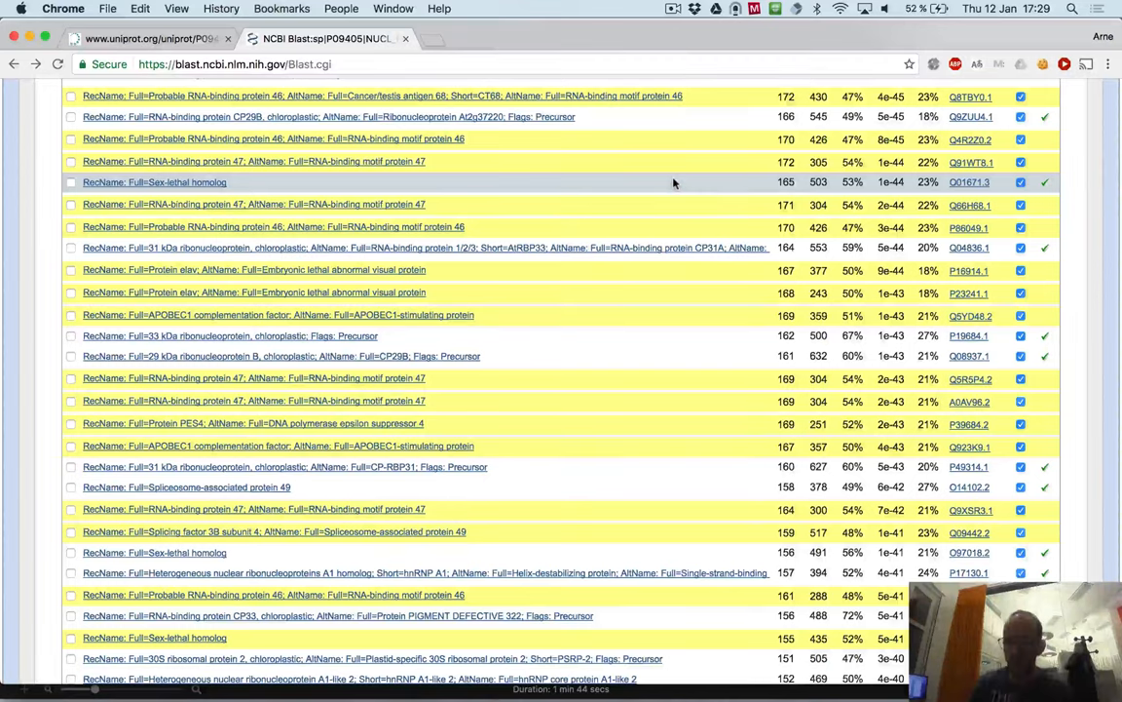
scroll(down, 3)
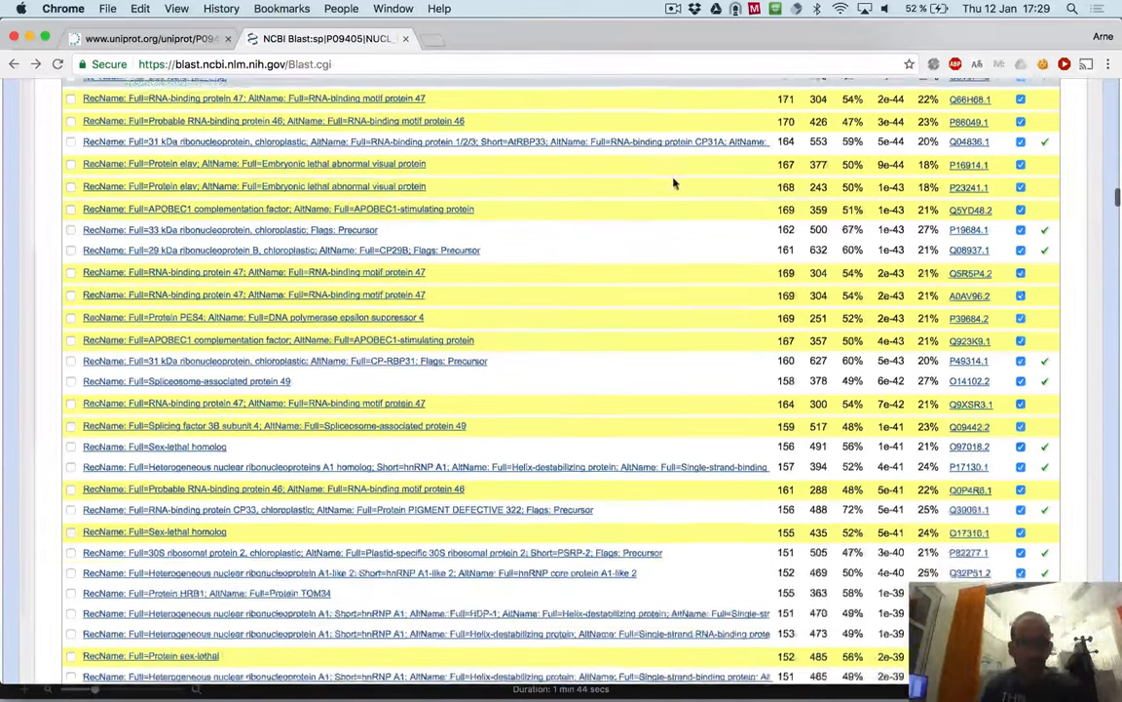
scroll(down, 3)
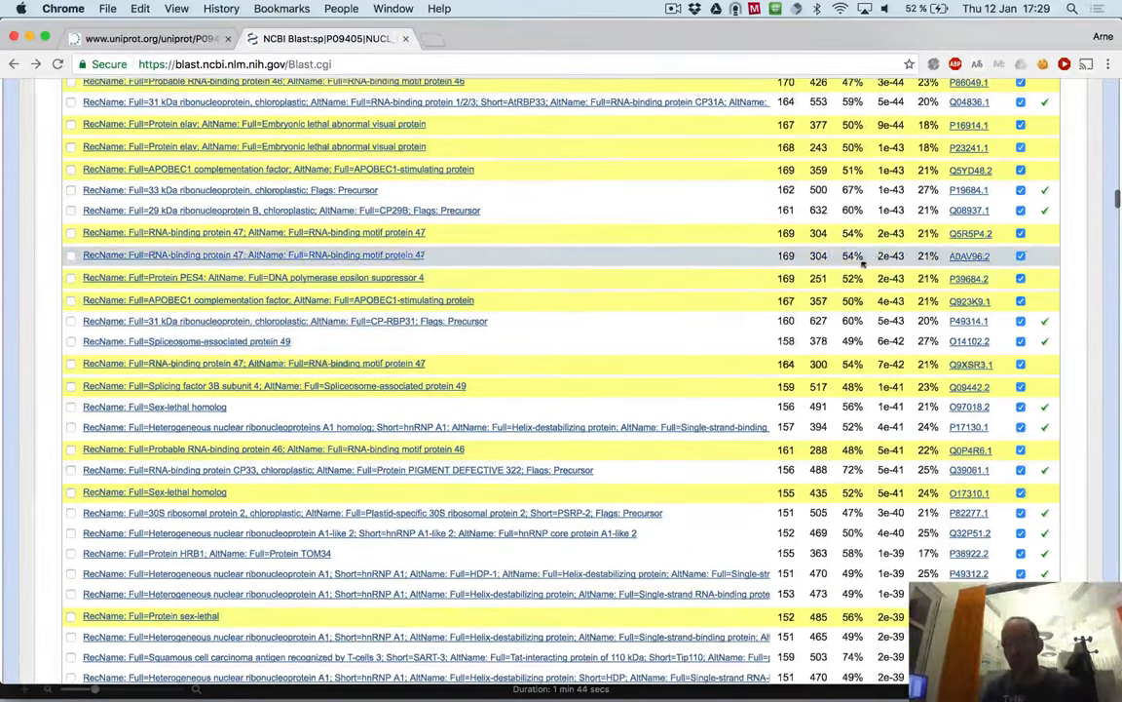
scroll(down, 3)
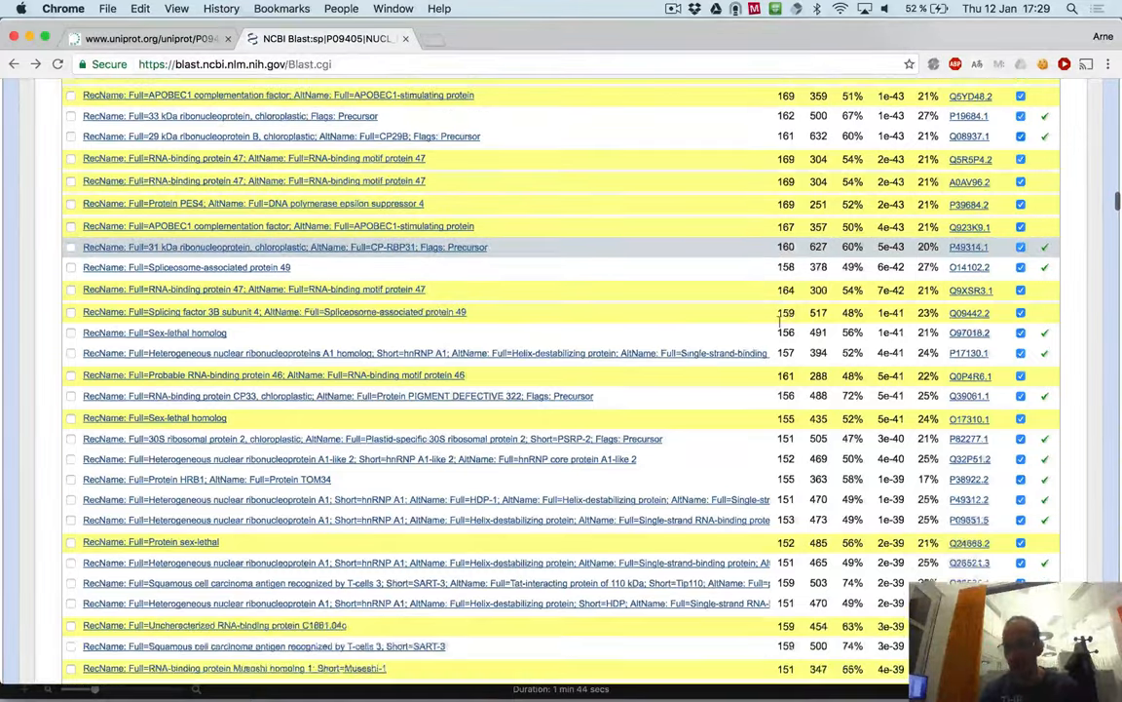
scroll(down, 3)
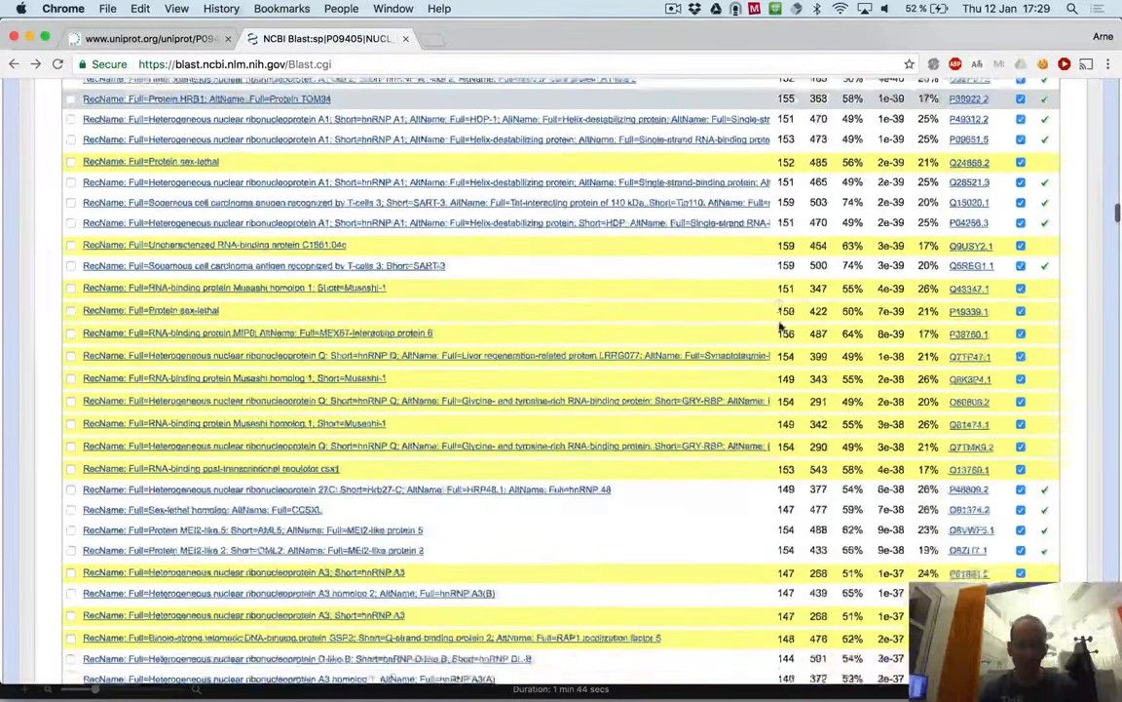
scroll(down, 3)
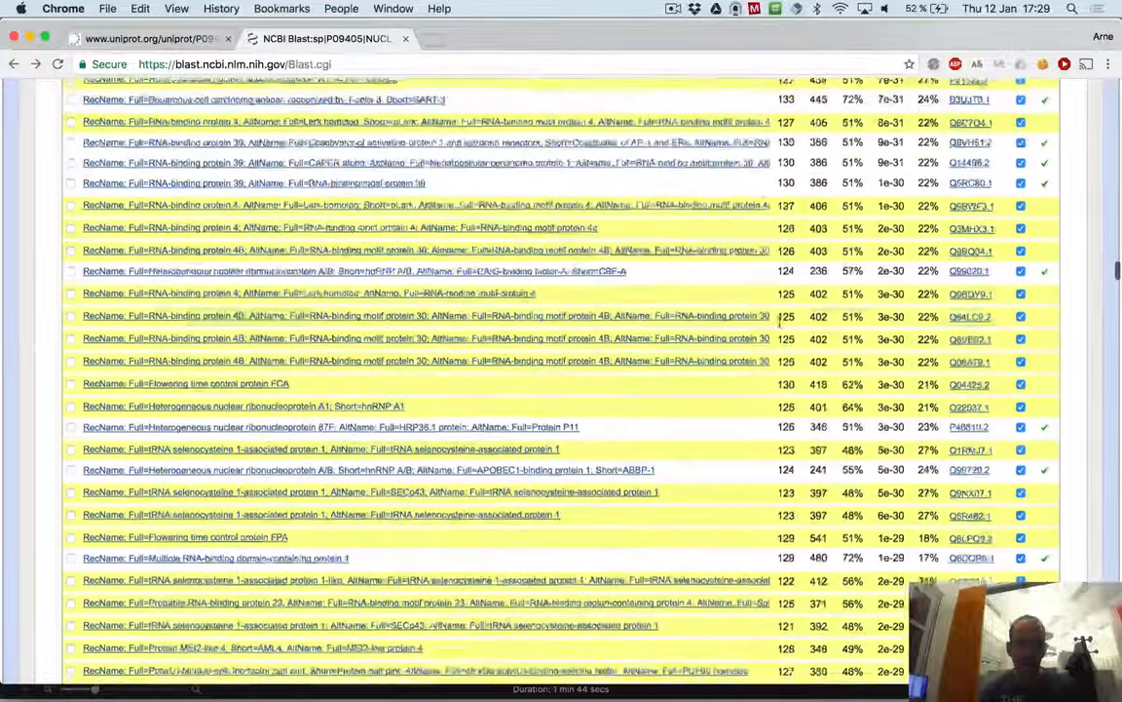
scroll(down, 3)
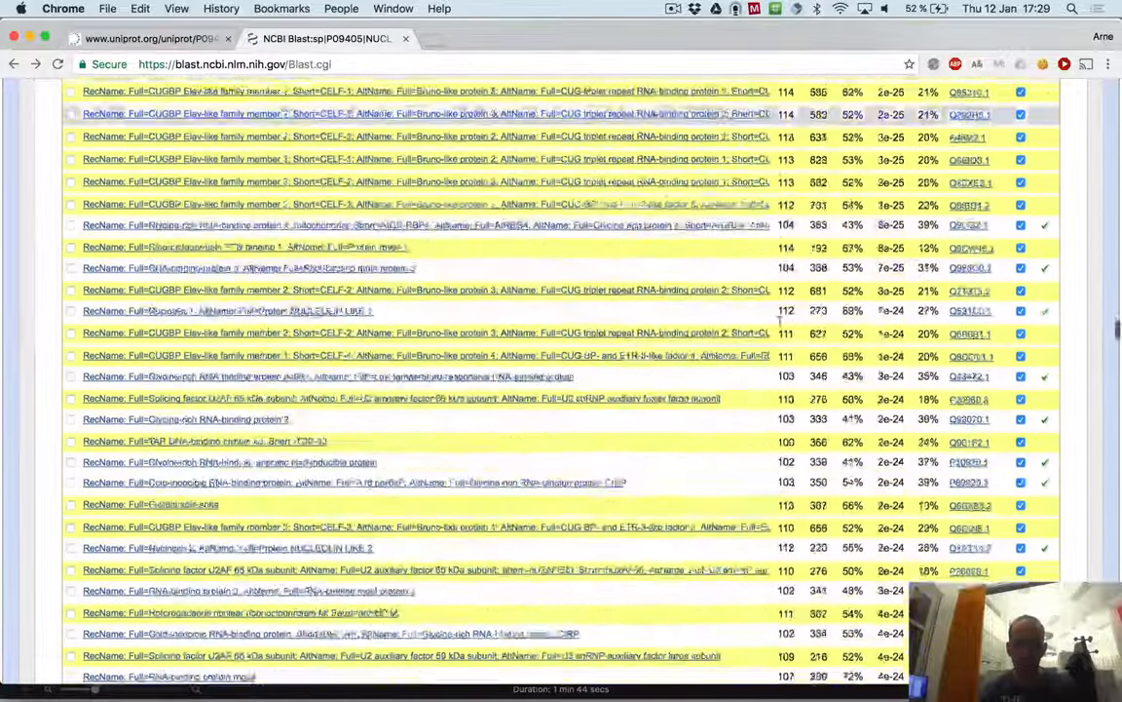
scroll(down, 3)
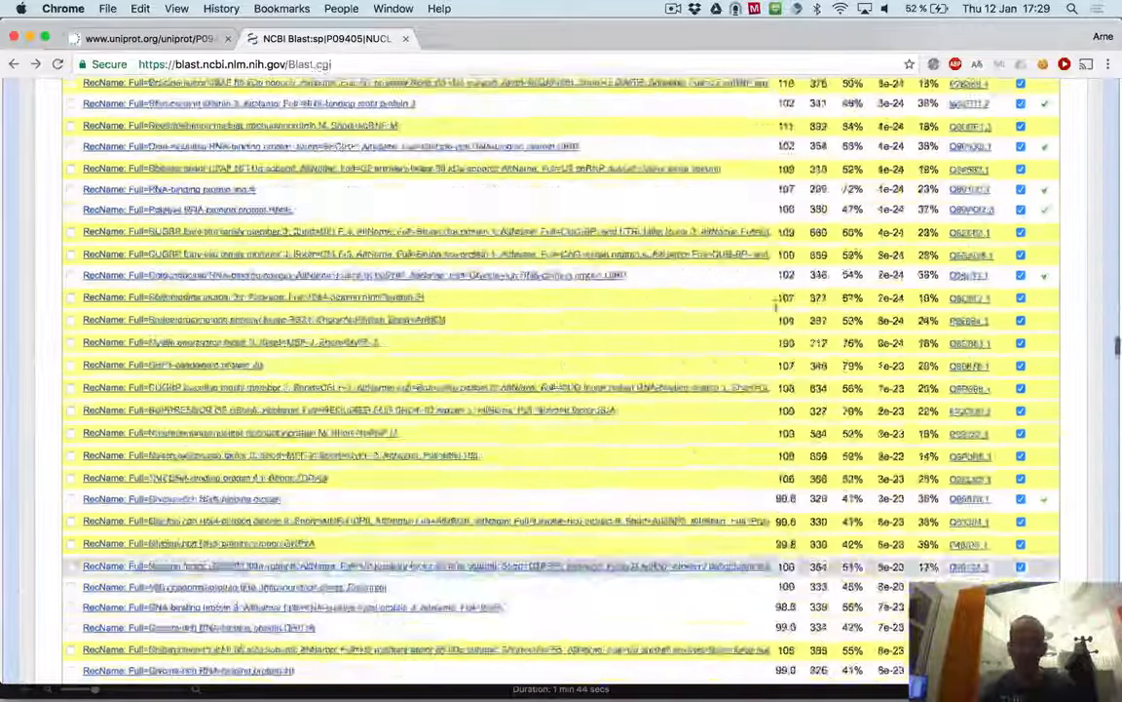
scroll(up, 3)
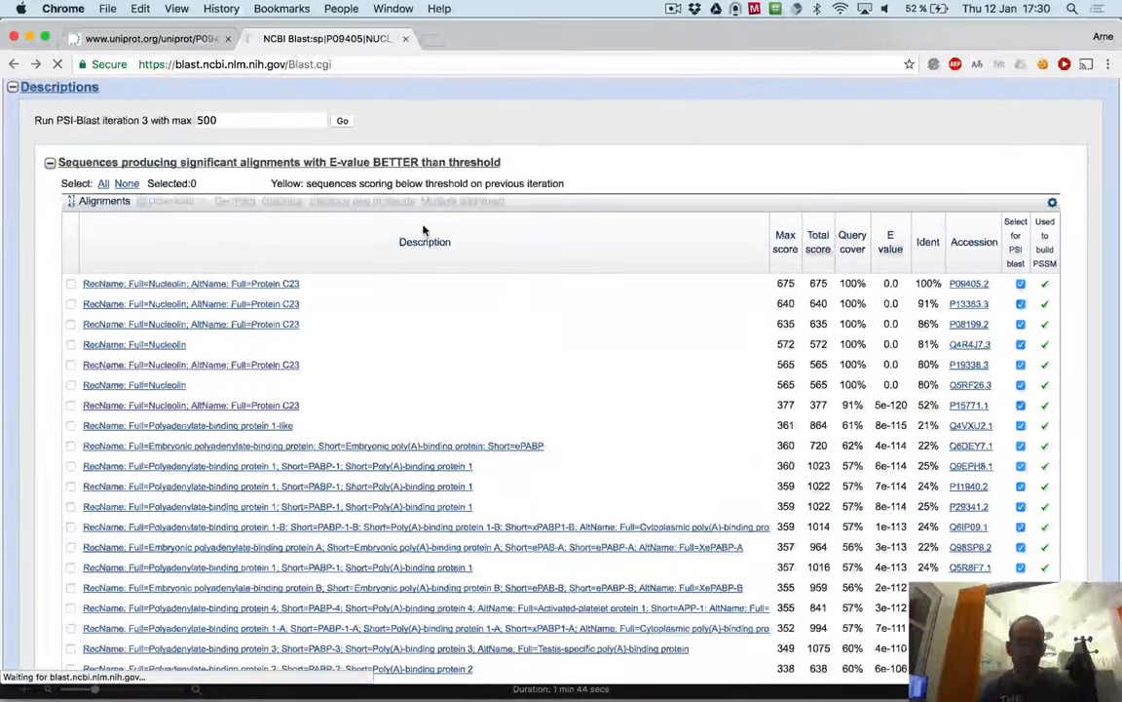
- Launch PSI-BLAST iteration 3 with a maximum of 500 sequences
click(342, 120)
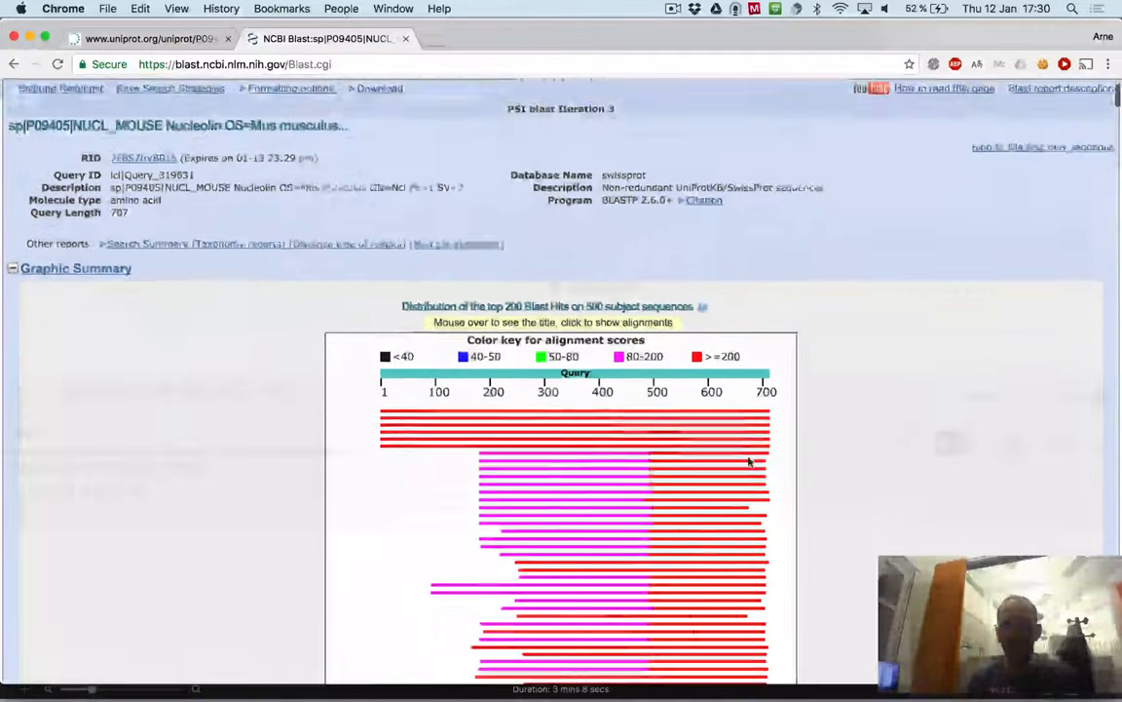
scroll(down, 3)
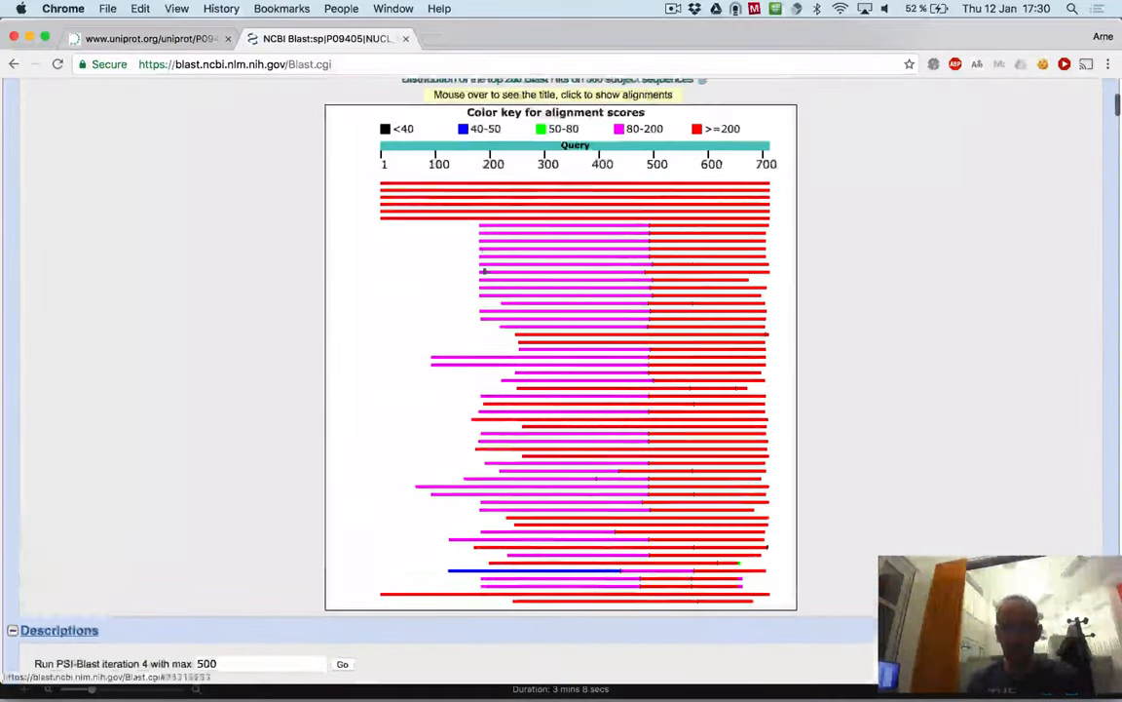
scroll(down, 3)
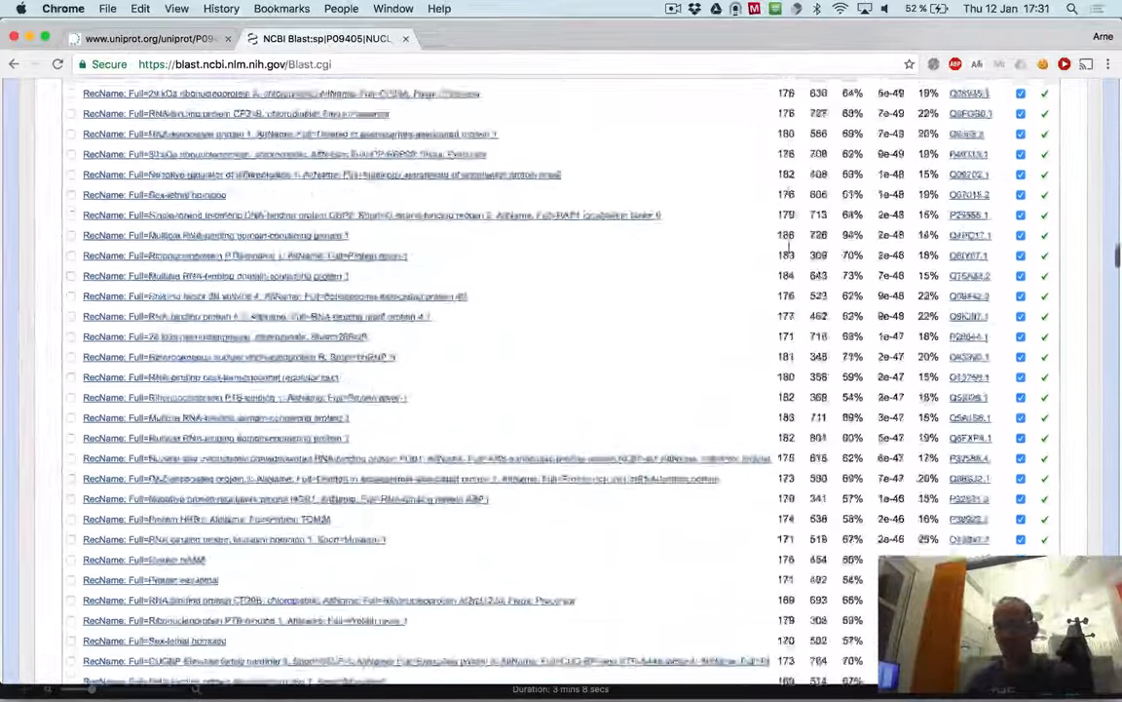
scroll(down, 3)
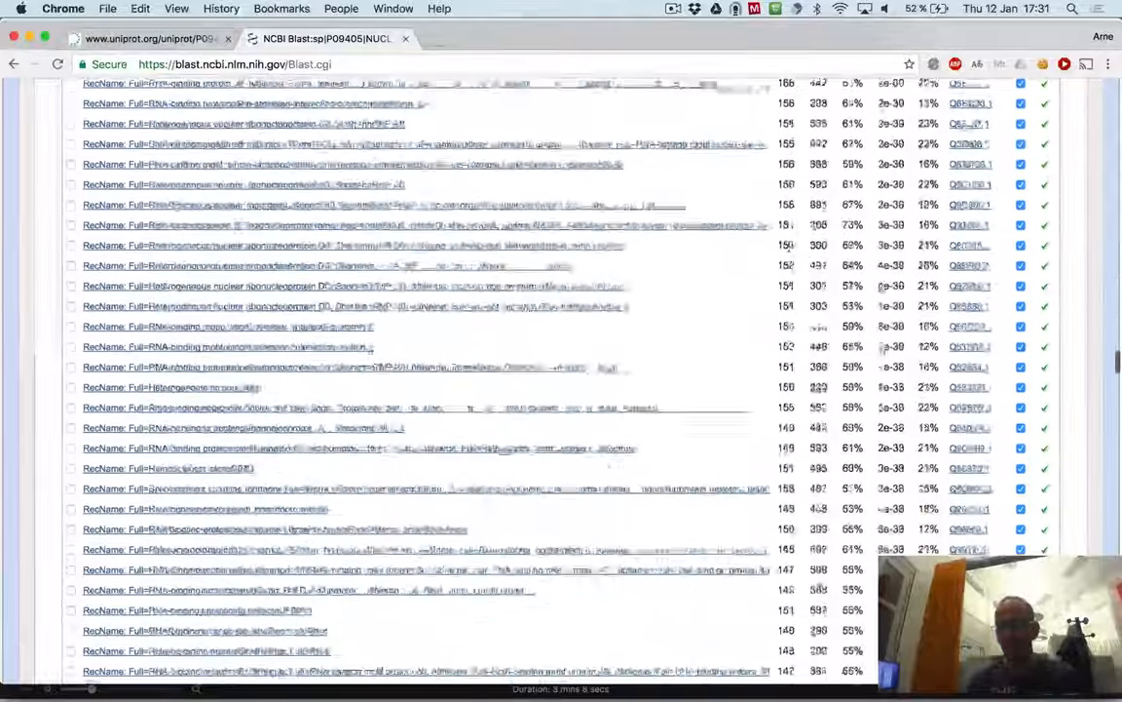
scroll(down, 3)
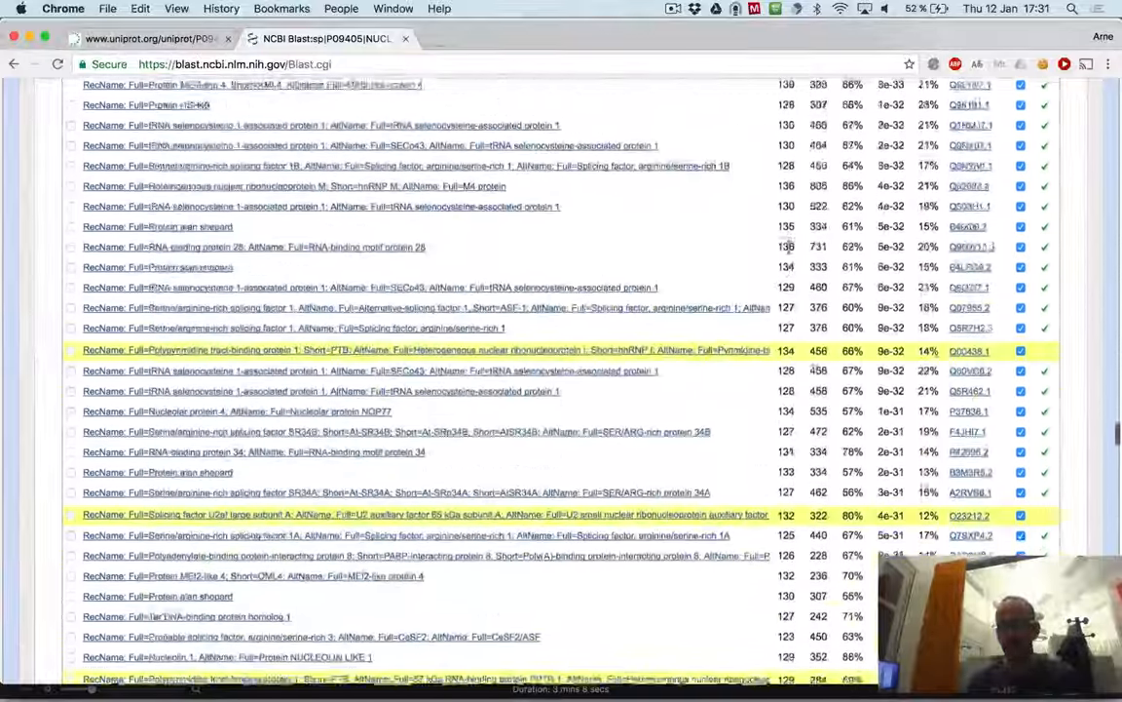
scroll(down, 3)
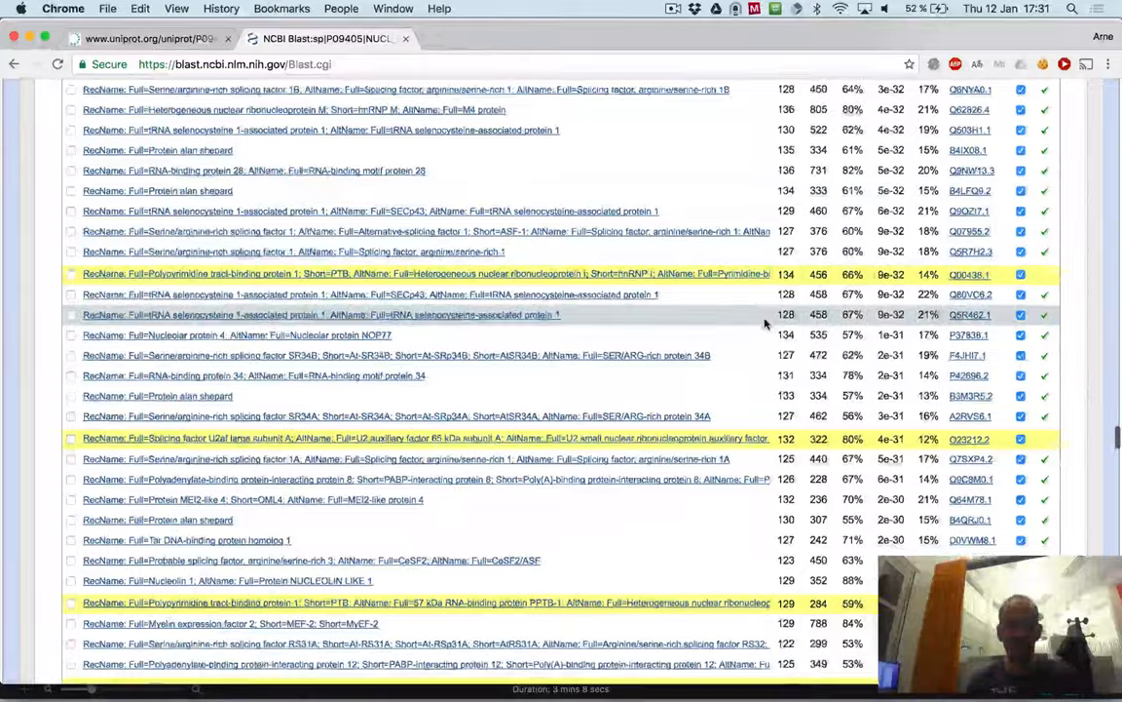
scroll(down, 3)
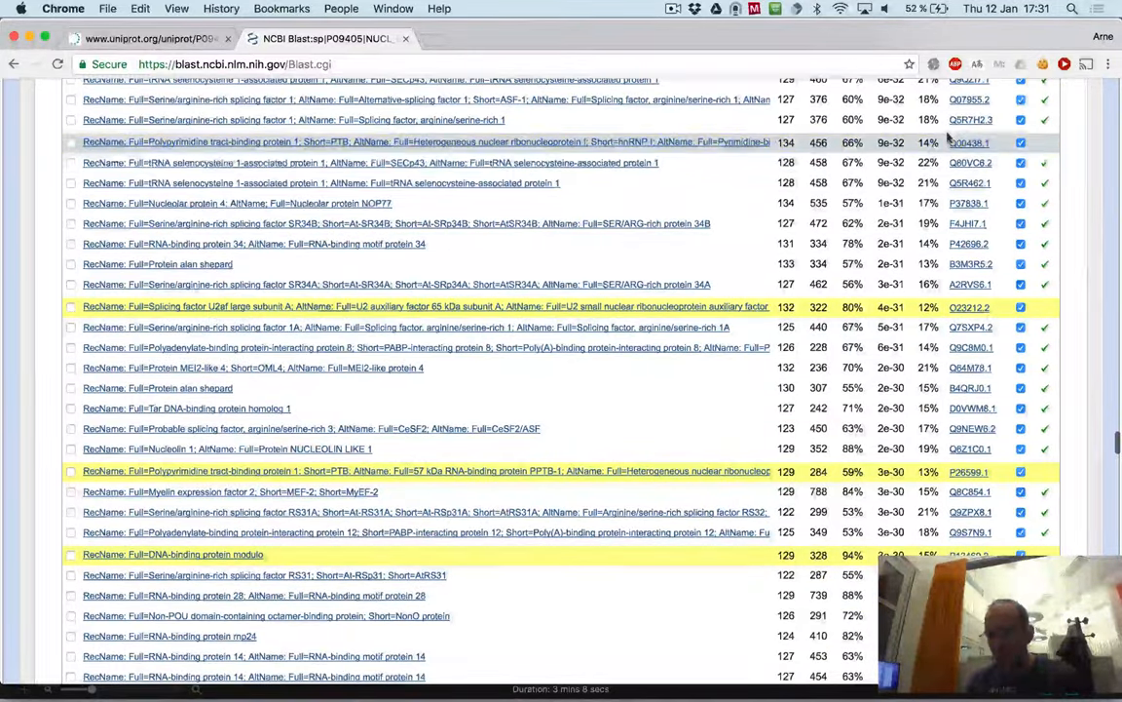
scroll(down, 3)
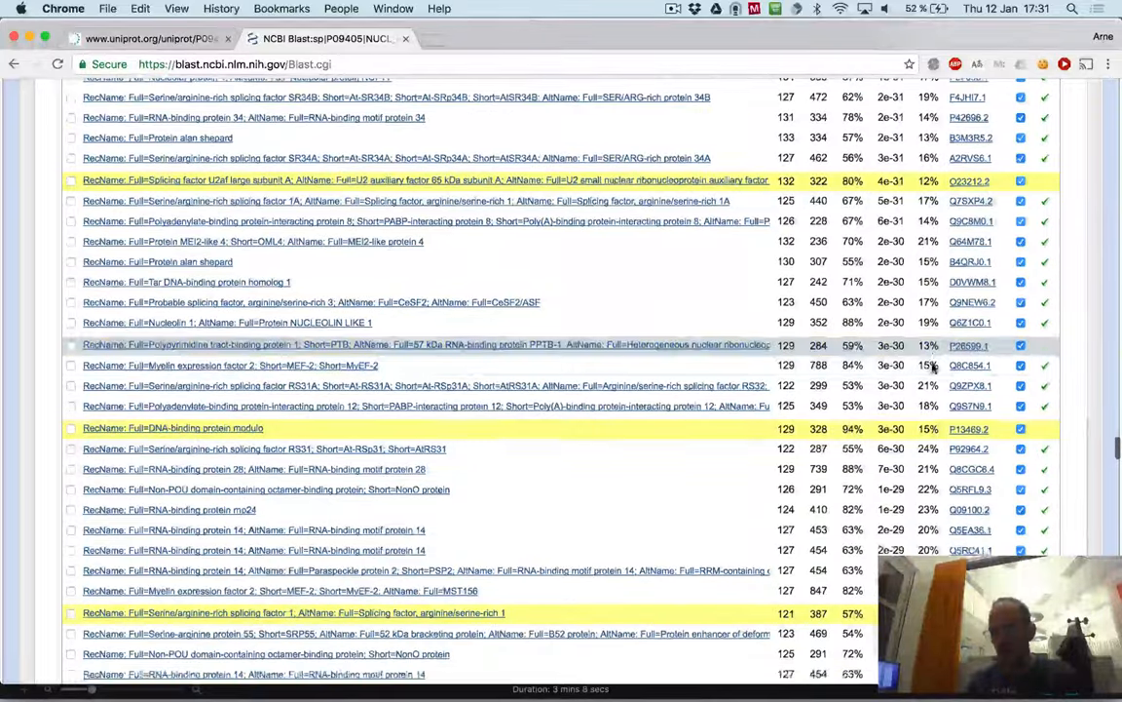
scroll(down, 3)
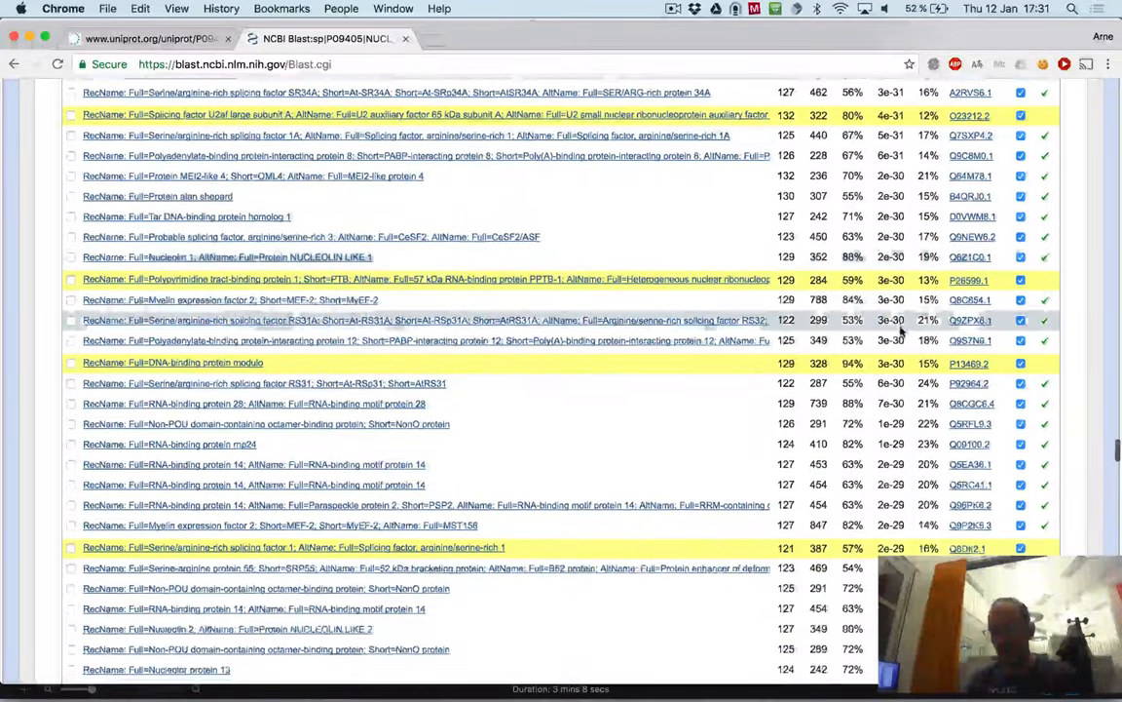
scroll(down, 3)
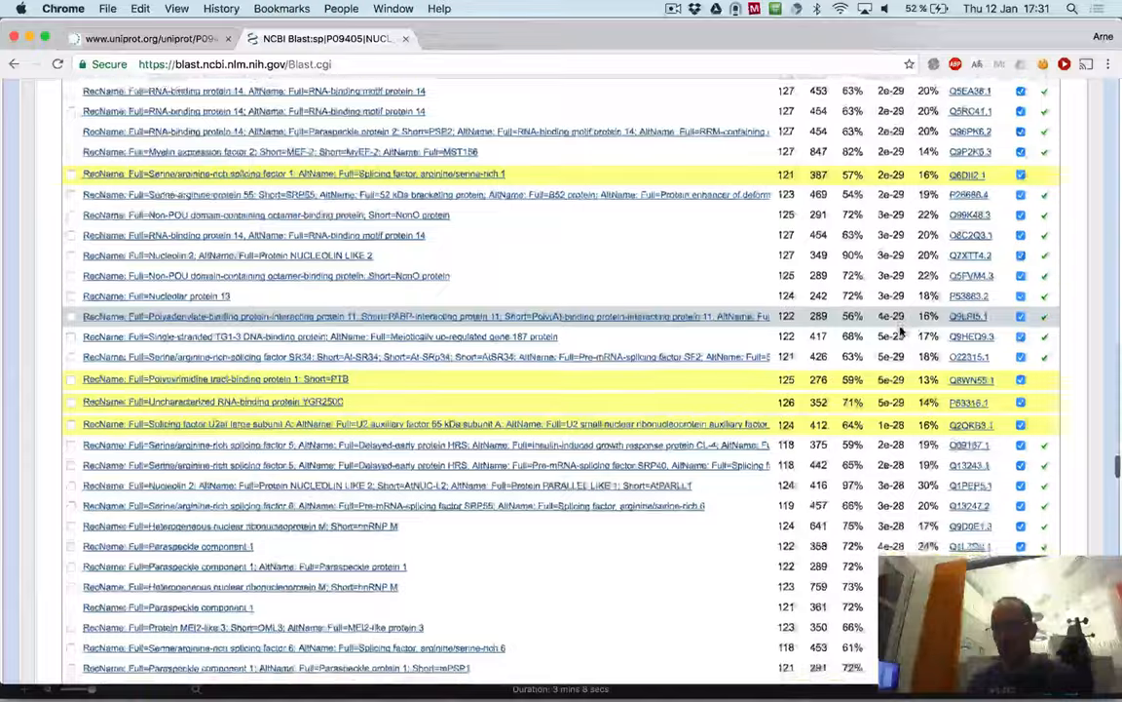
scroll(down, 3)
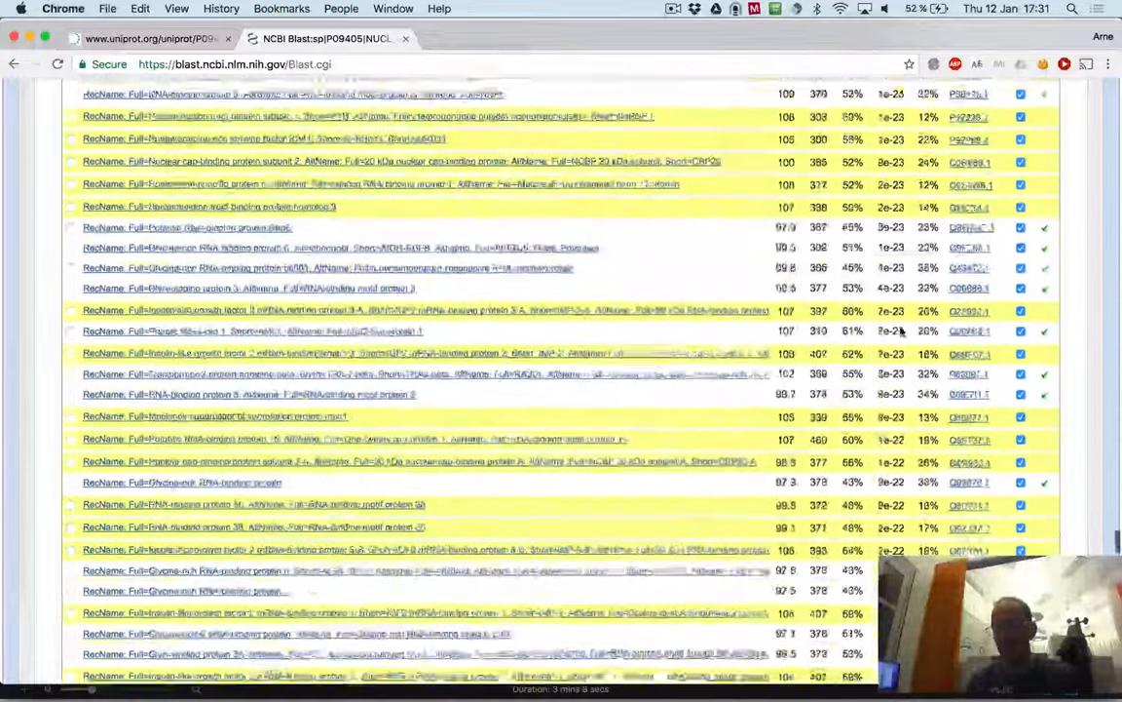
scroll(down, 3)
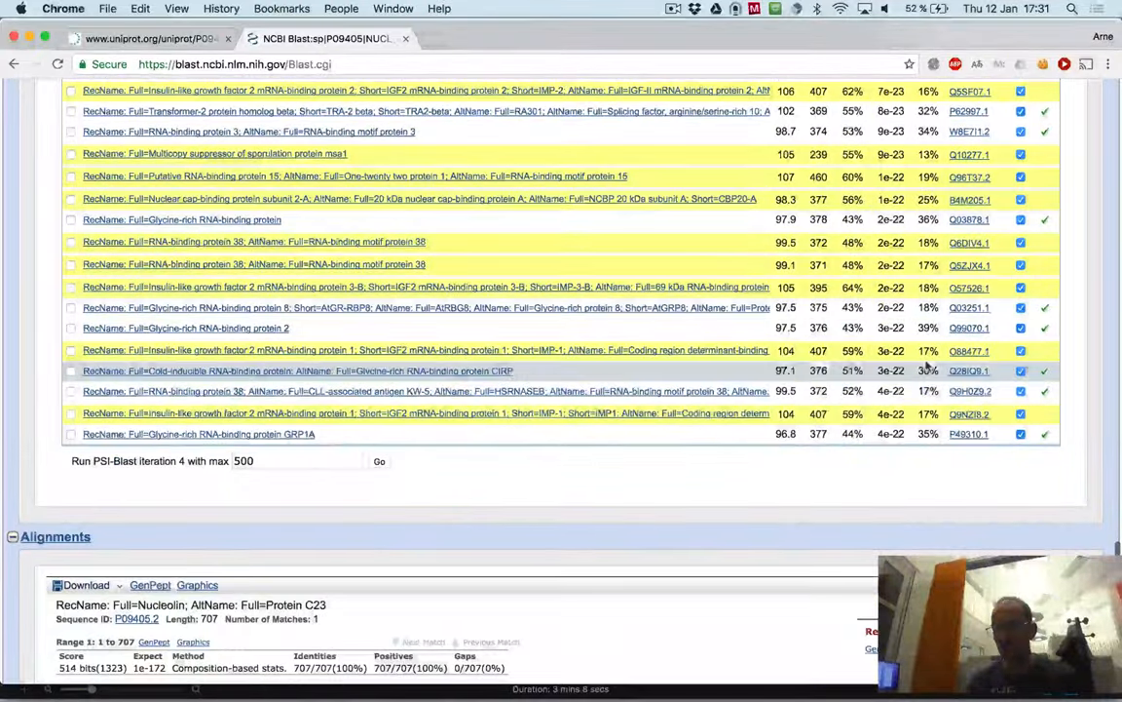
scroll(down, 3)
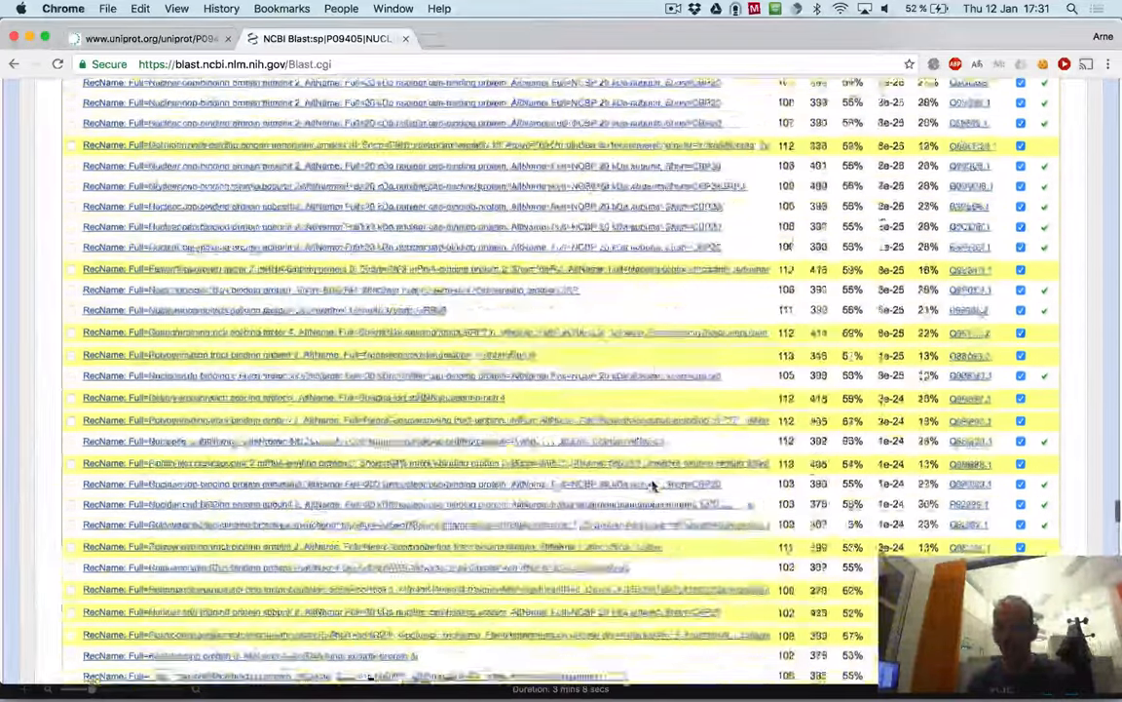
scroll(down, 3)
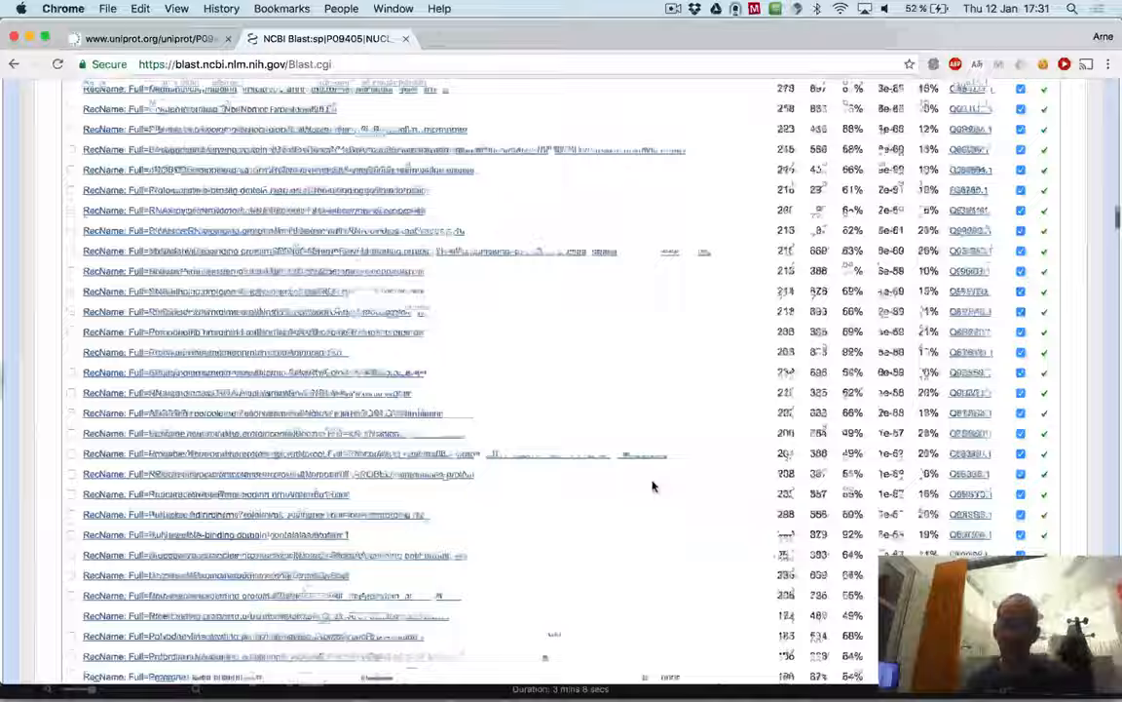
scroll(up, 3)
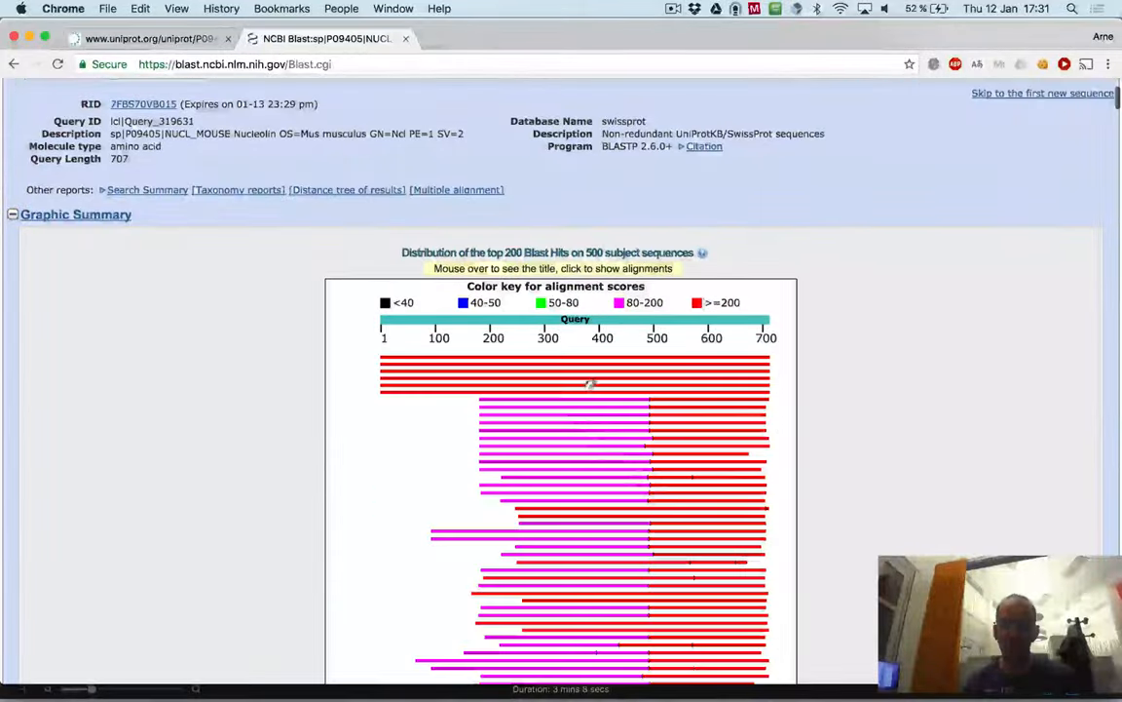
mouse_move(668, 477)
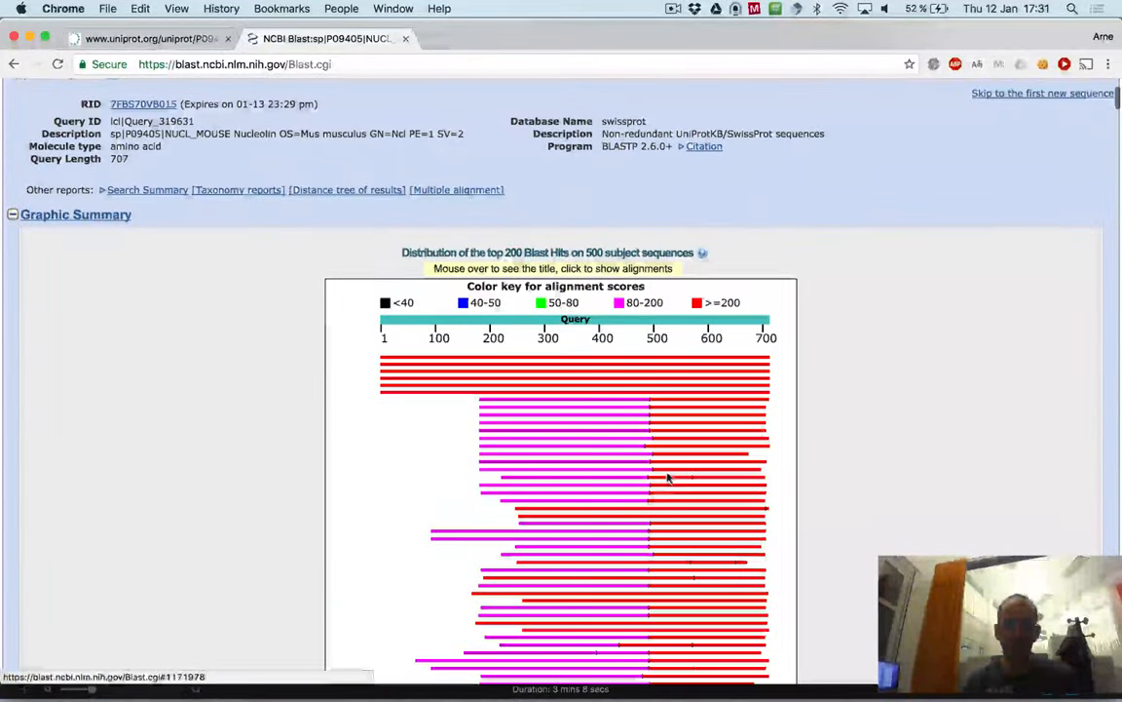